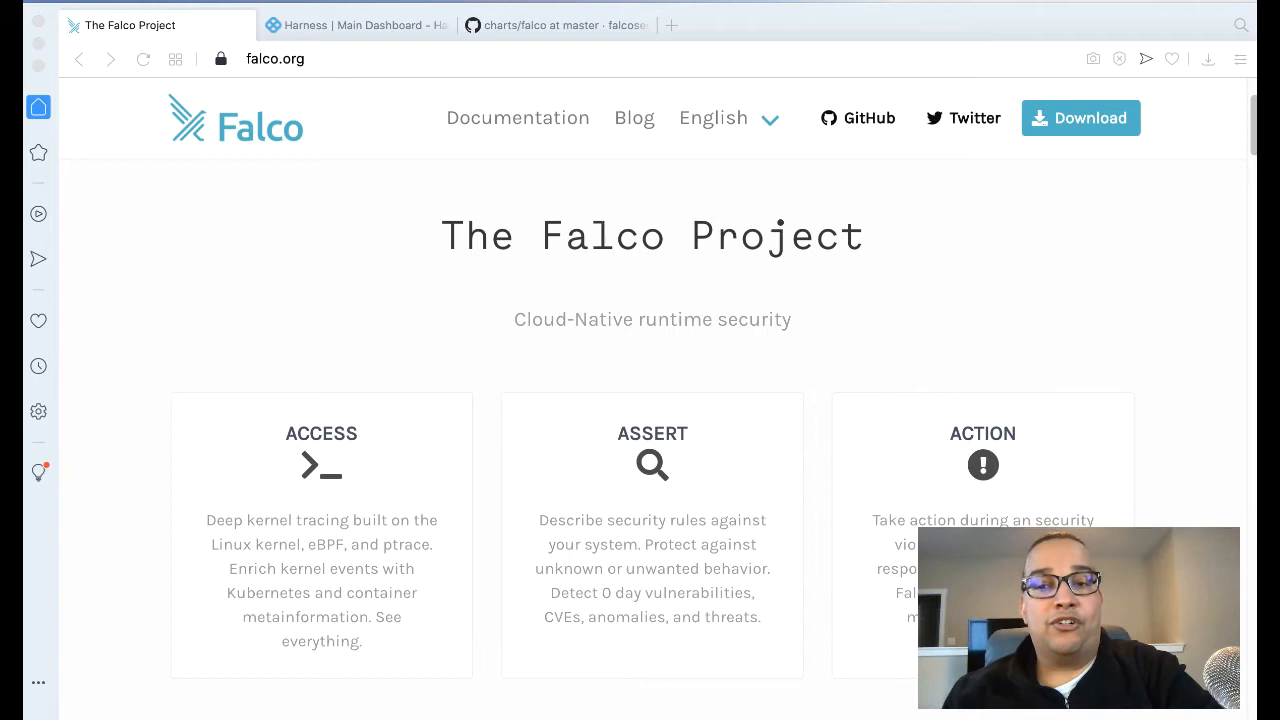
Step: Switch to the Harness dashboard to reach Setup > Harness Delegates
left_click(360, 24)
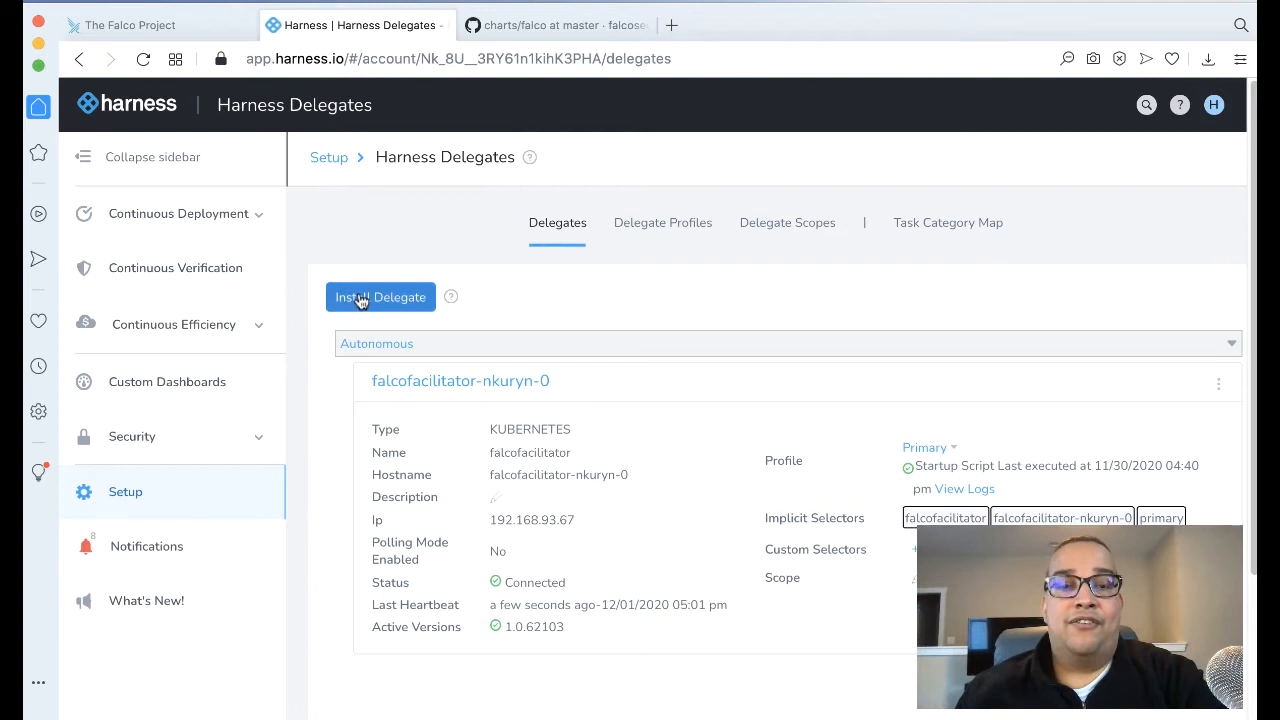
mouse_move(464, 210)
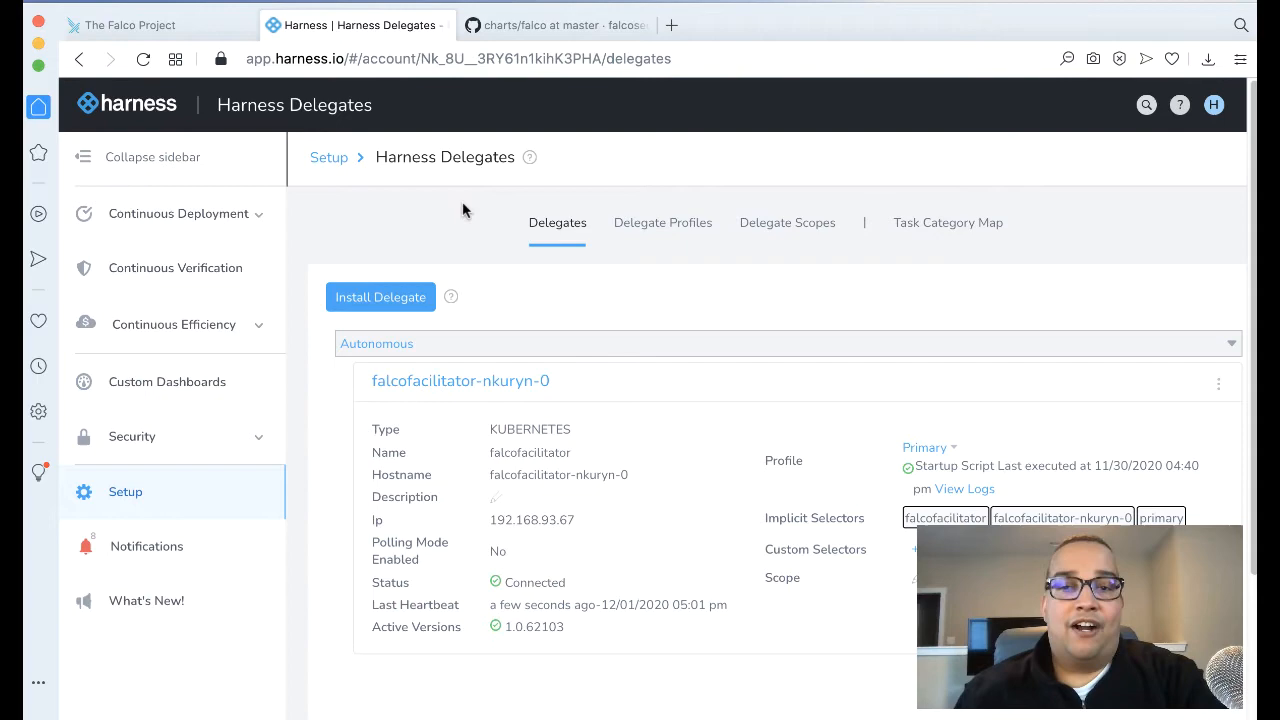
Step: Download the Kubernetes YAML delegate package via Install Delegate
left_click(380, 296)
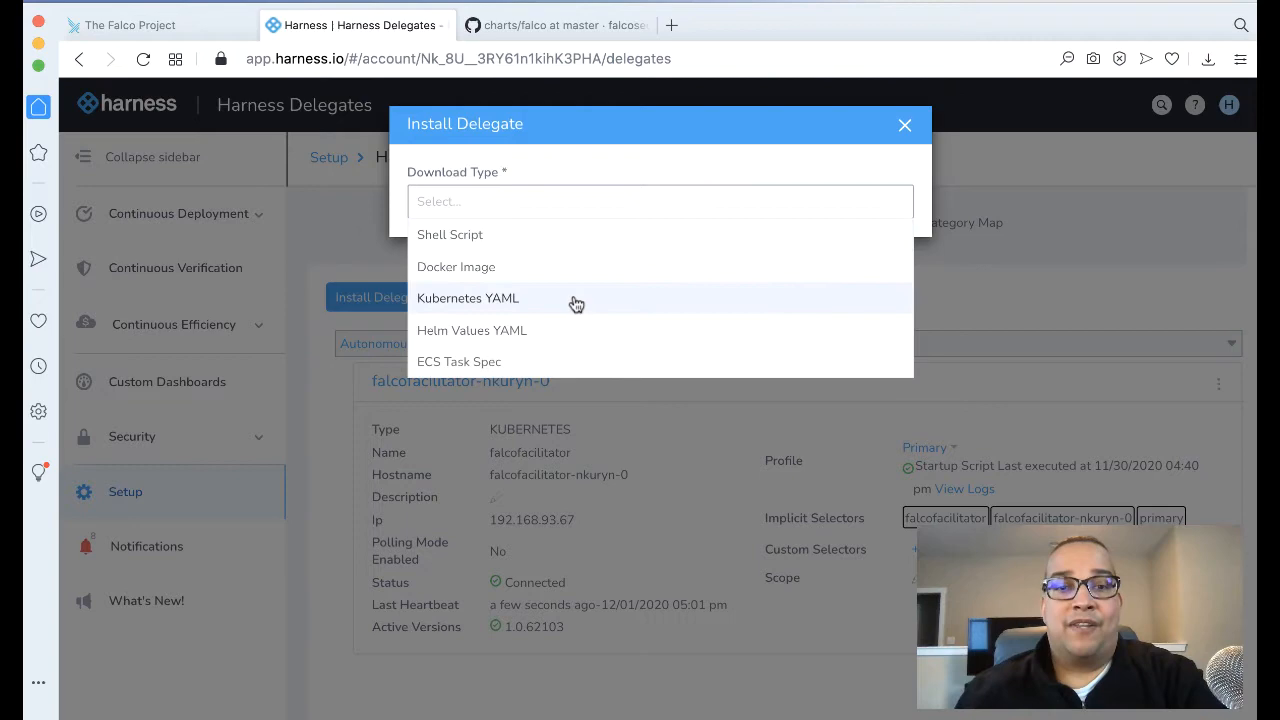
left_click(468, 298)
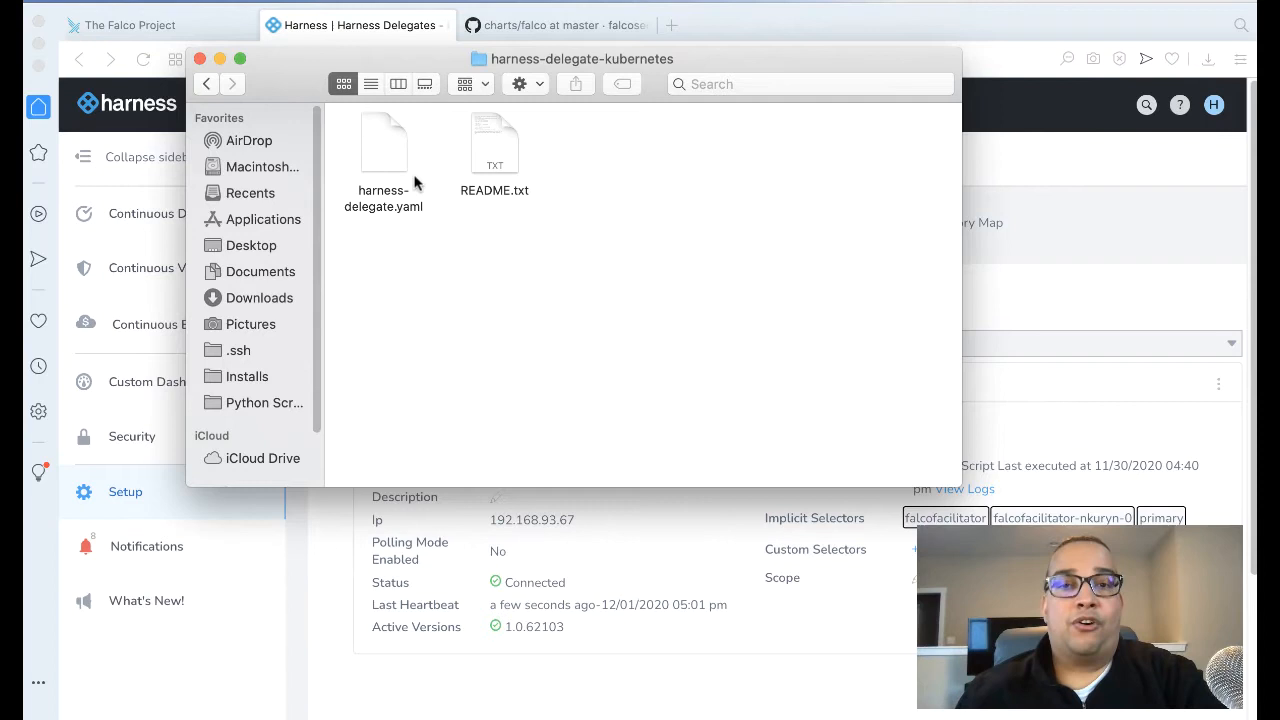
mouse_move(400, 144)
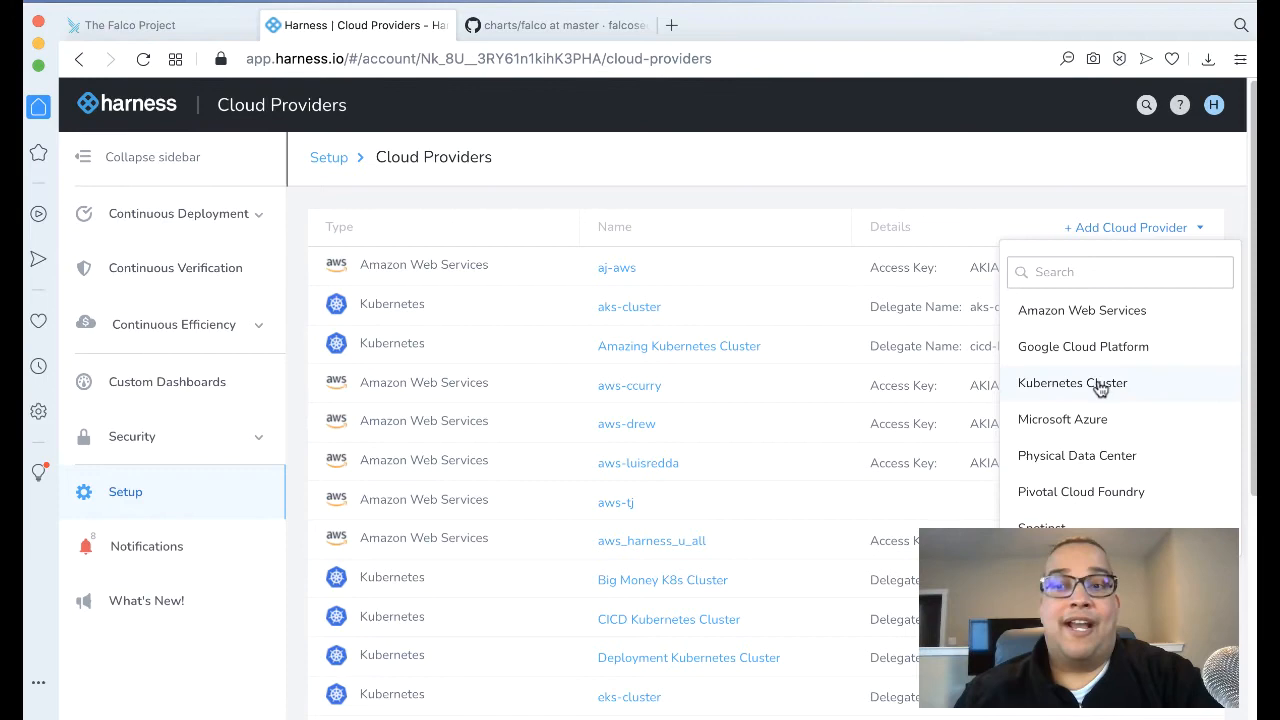
Step: Add a Kubernetes Cluster cloud provider Falco inheriting from the falcofacilitator delegate and submit
left_click(1072, 384)
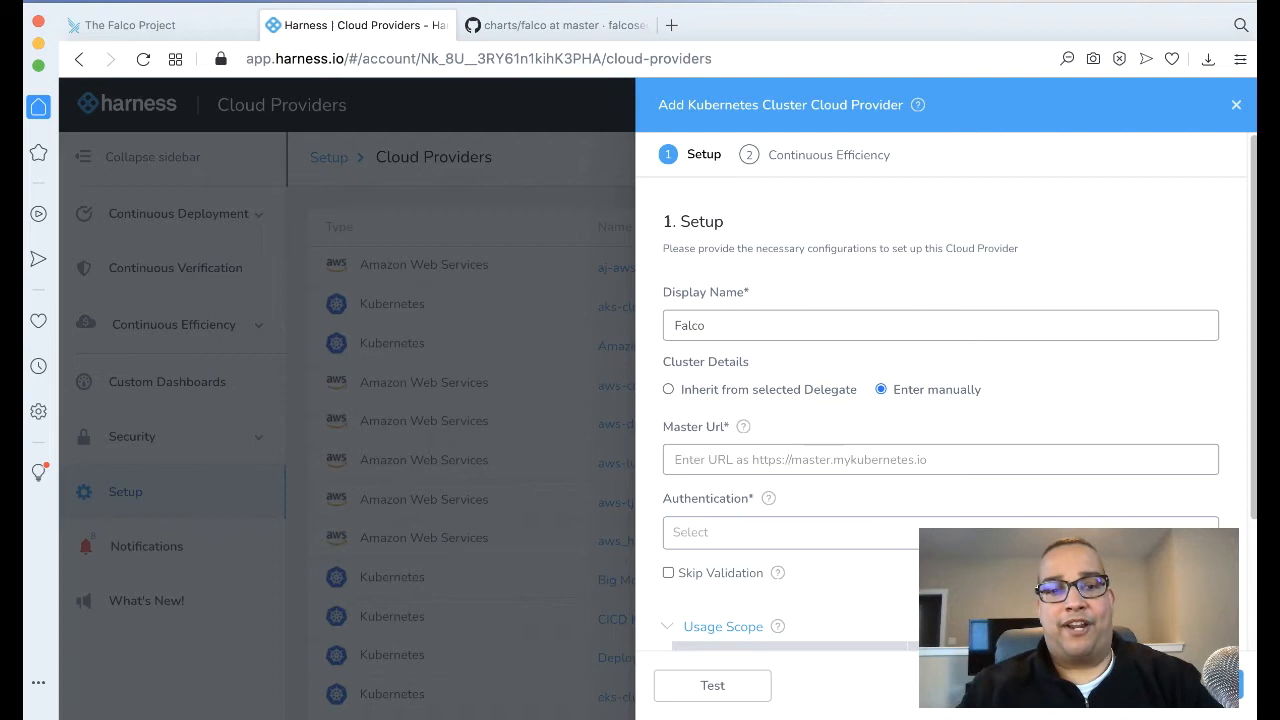
left_click(668, 388)
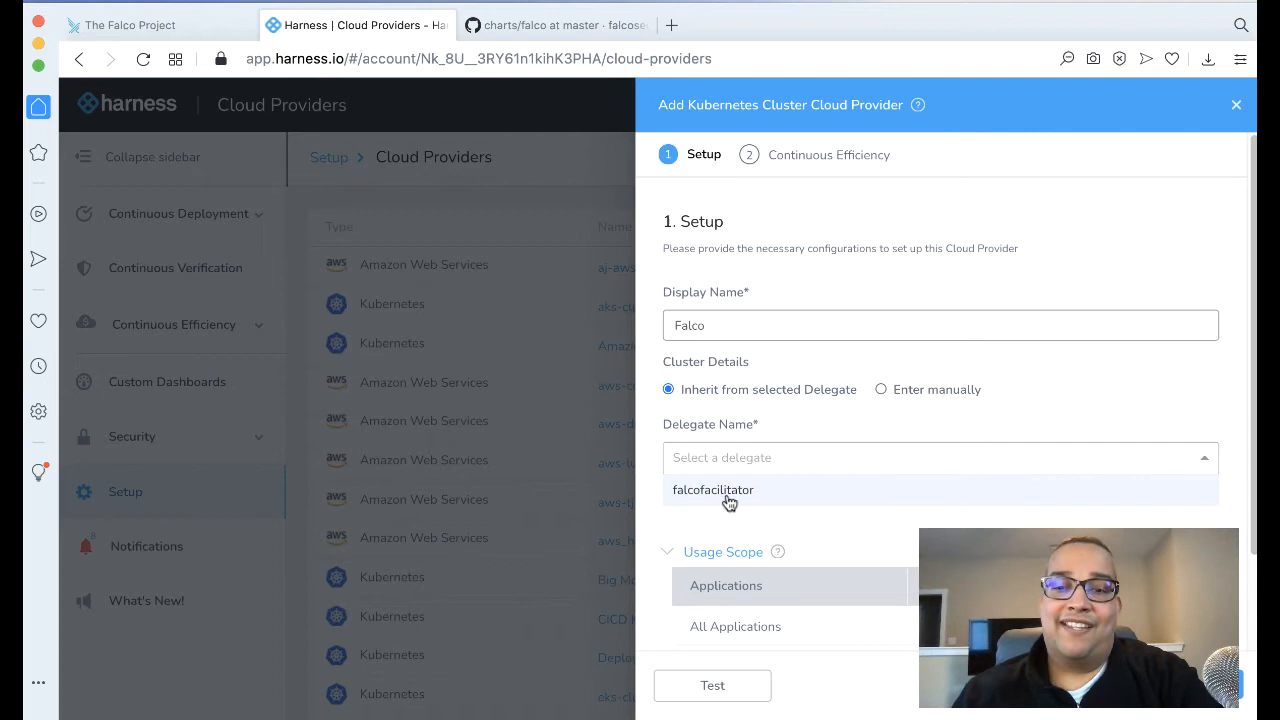
left_click(712, 490)
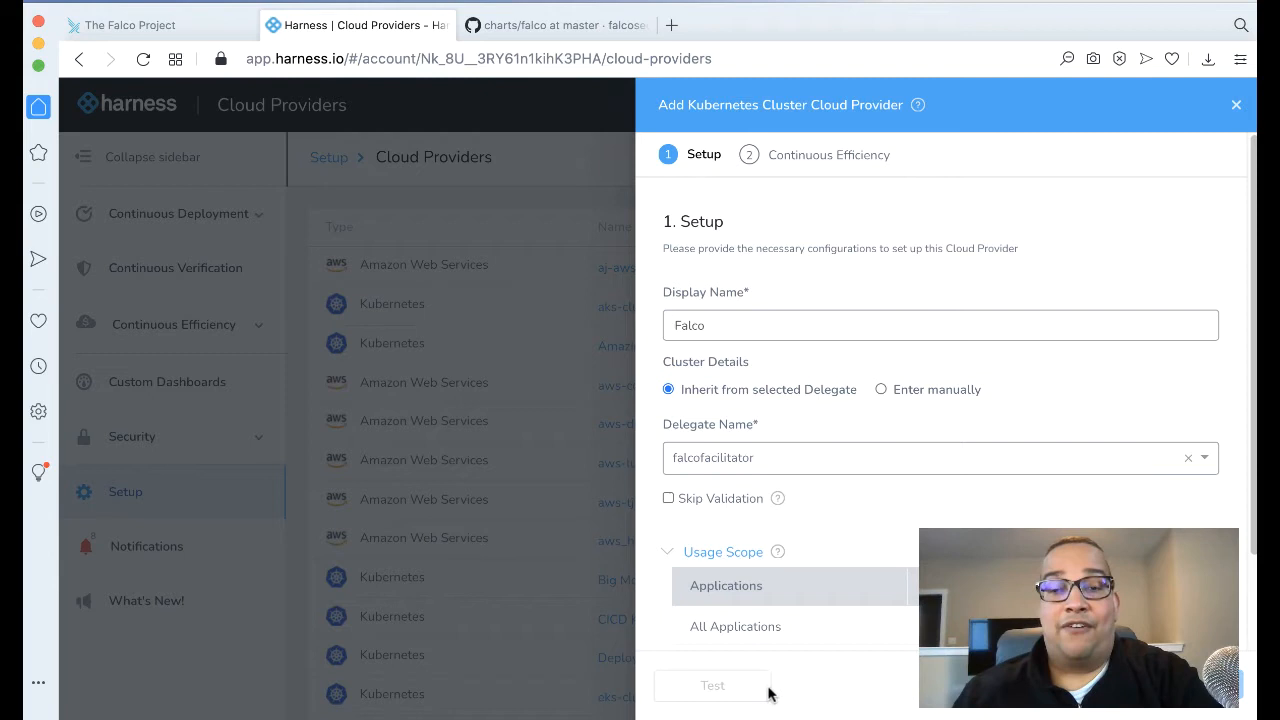
left_click(712, 684)
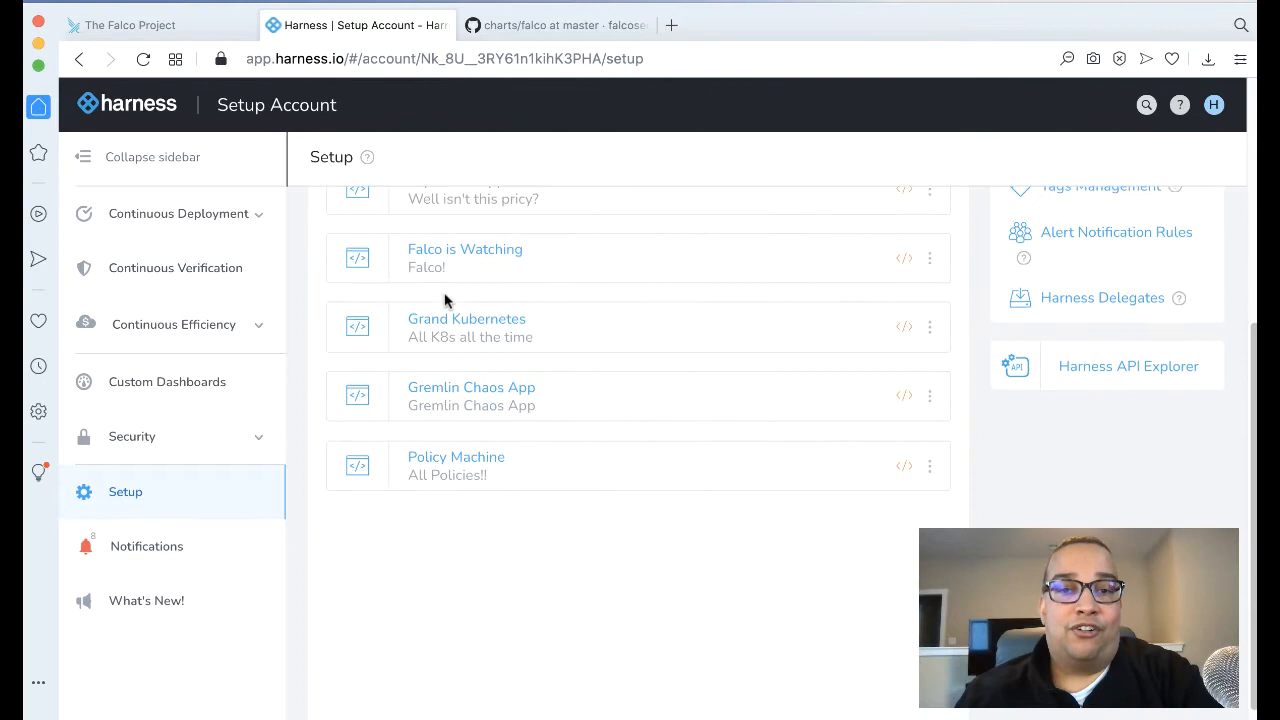
Step: Review the Falco is Watching application's services, environment and workflows
left_click(464, 248)
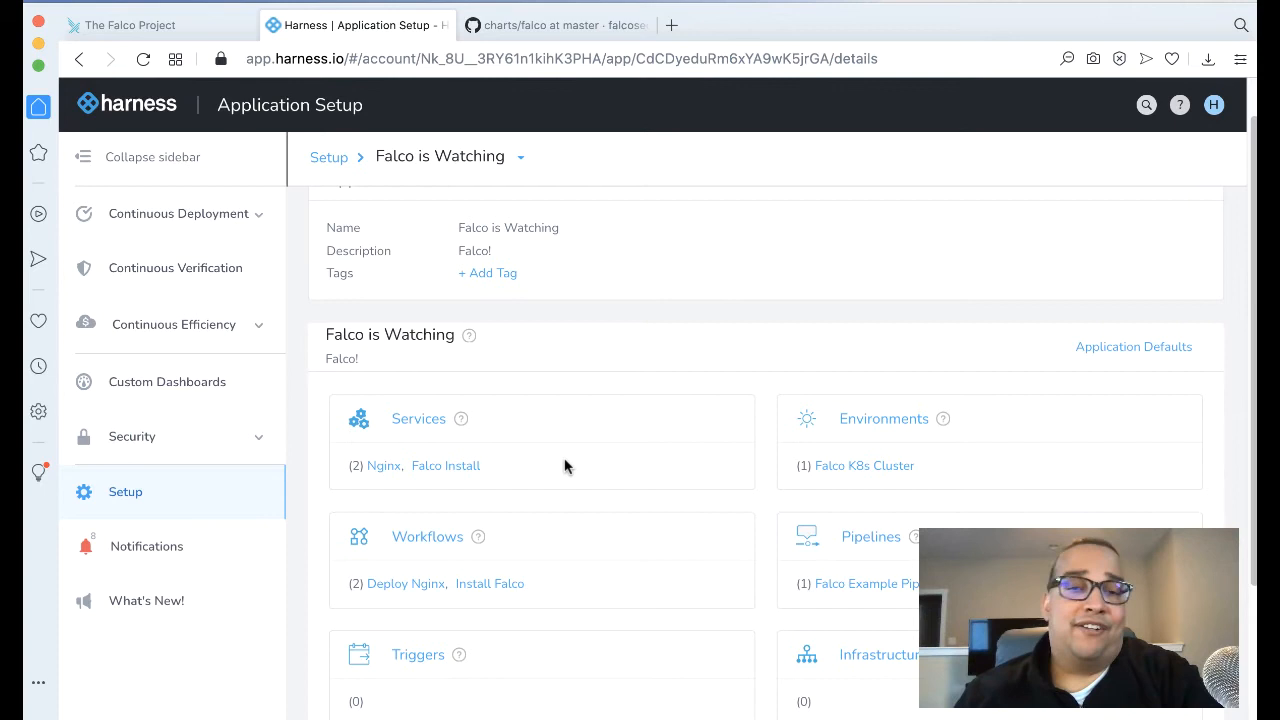
mouse_move(882, 482)
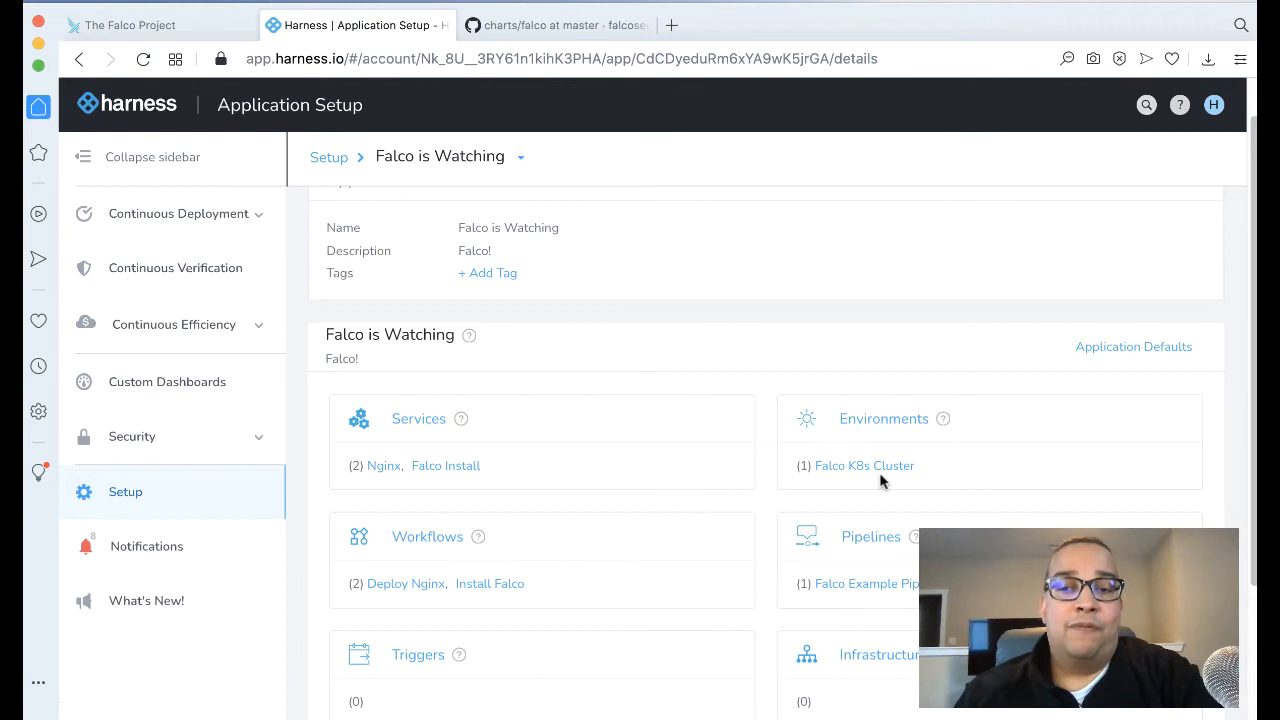
mouse_move(544, 604)
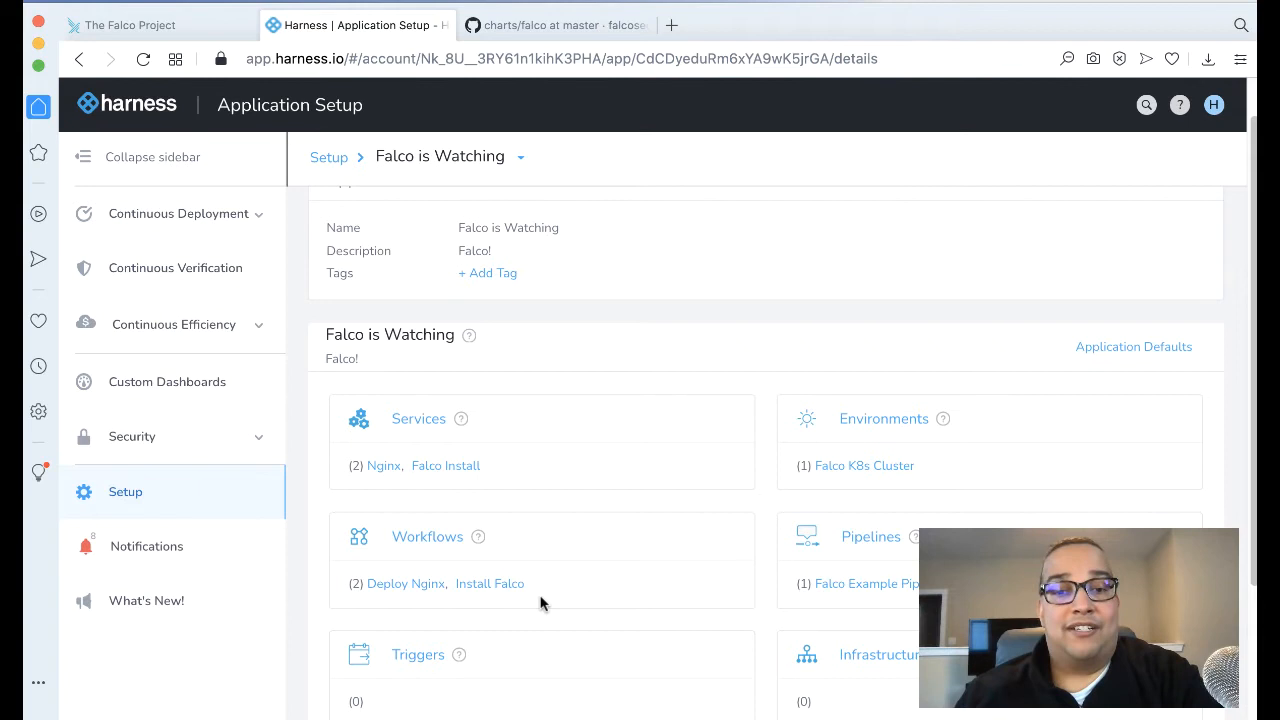
scroll("up", 3)
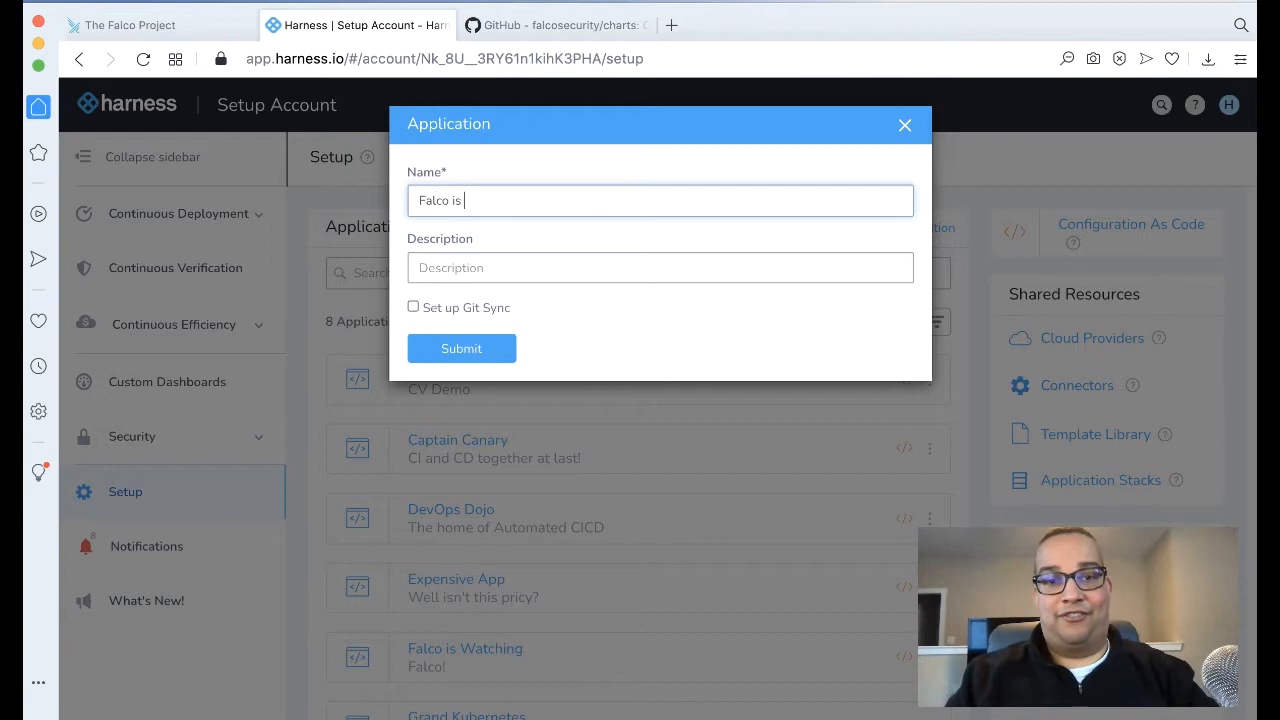
Step: Create the Falco is re-watching application and start adding a named environment to it
left_click(460, 348)
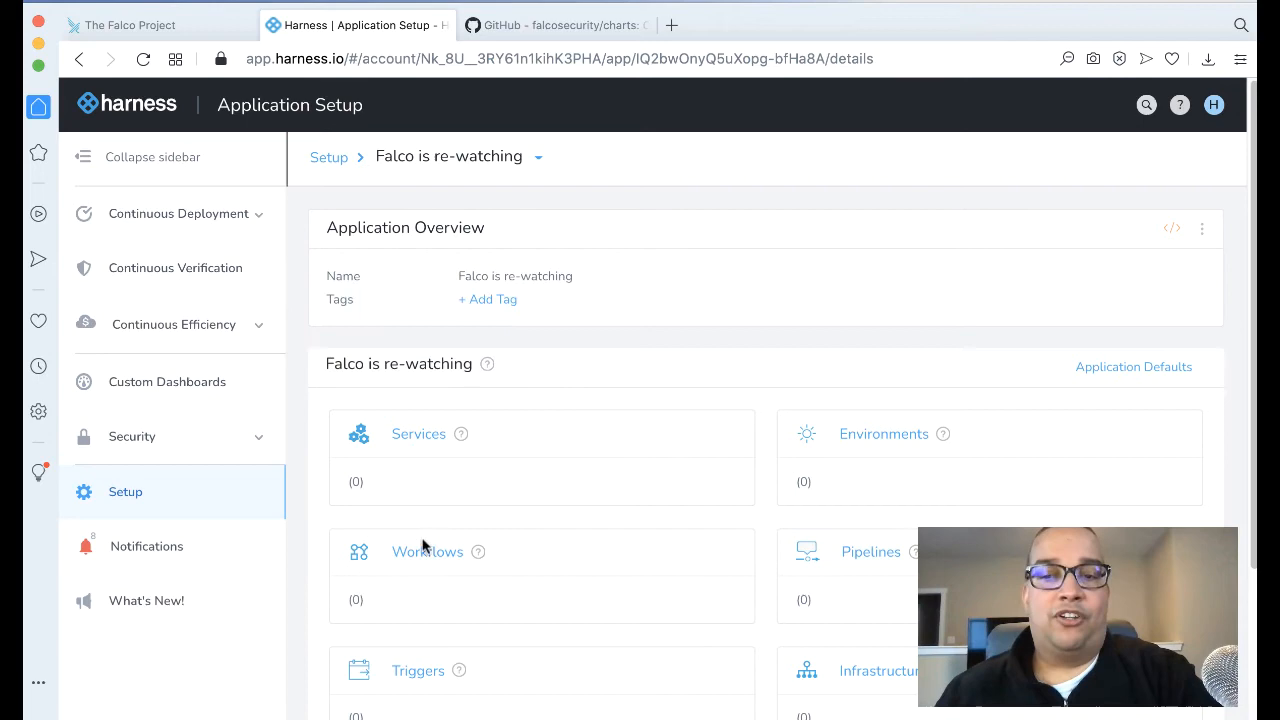
left_click(884, 434)
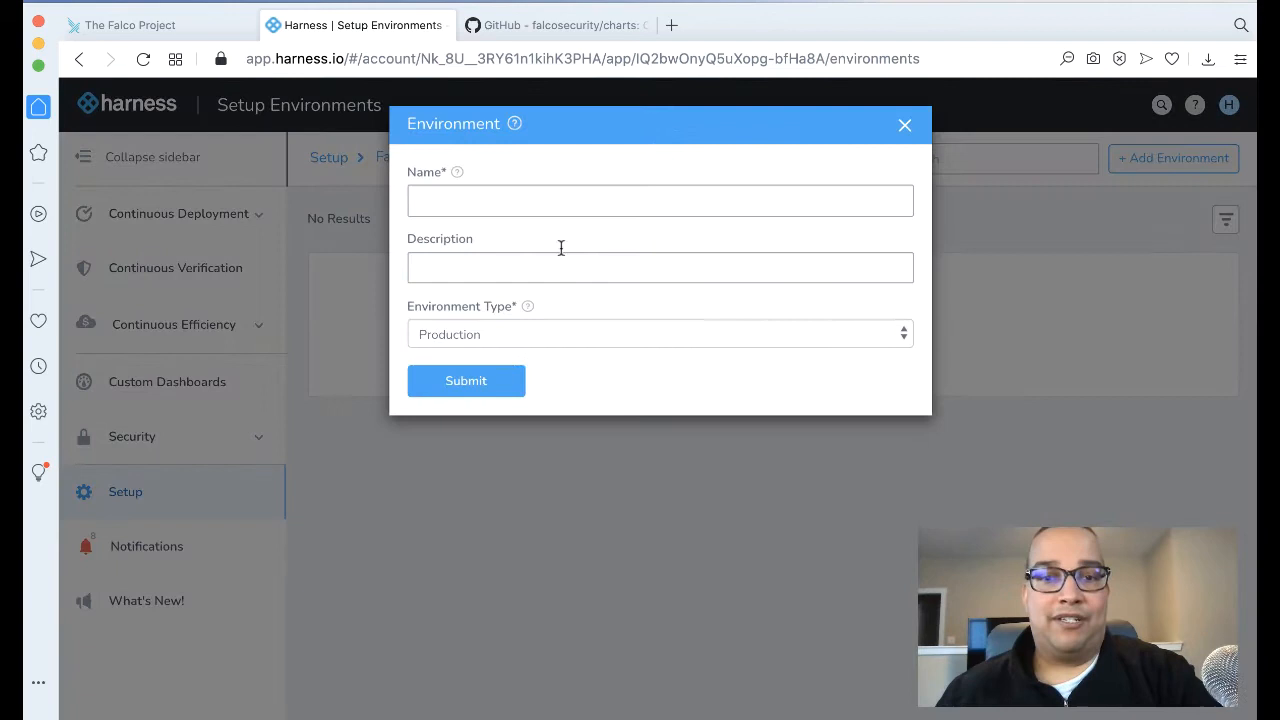
left_click(904, 124)
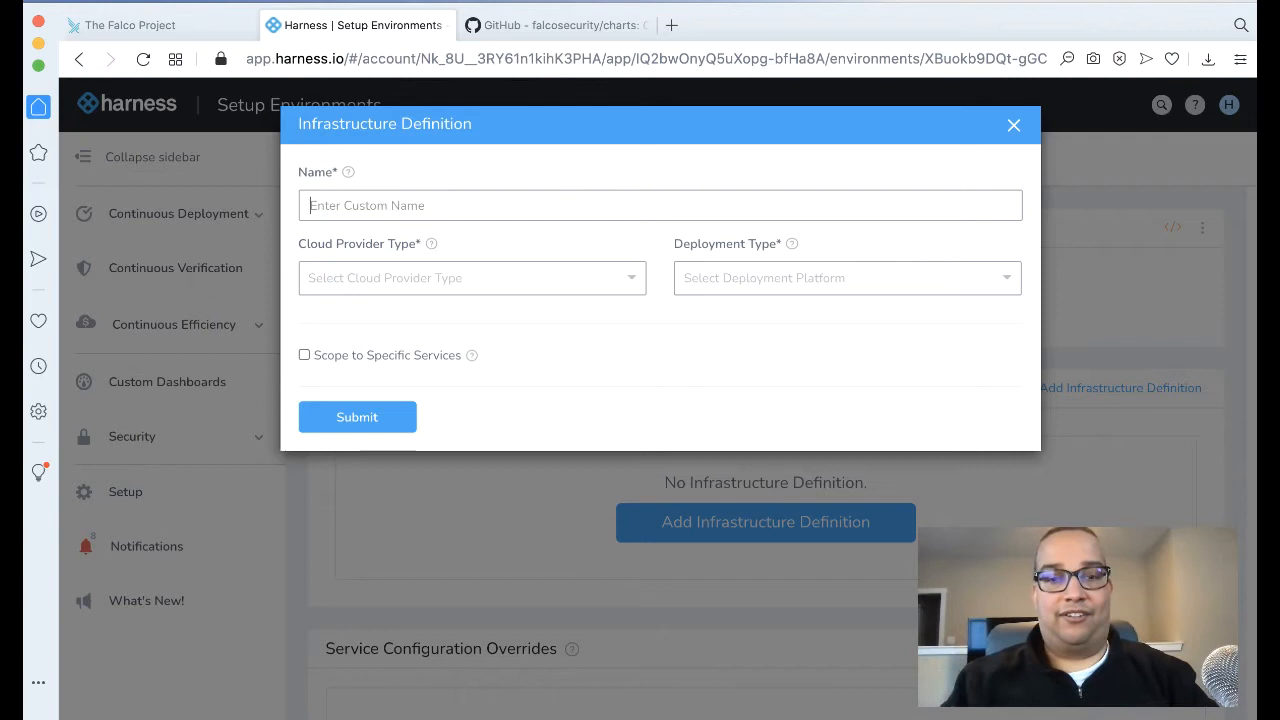
Step: Define the Falco EKS Prod Cluster infrastructure as a Kubernetes Cluster on the Falco Cluster provider and submit
left_click(472, 278)
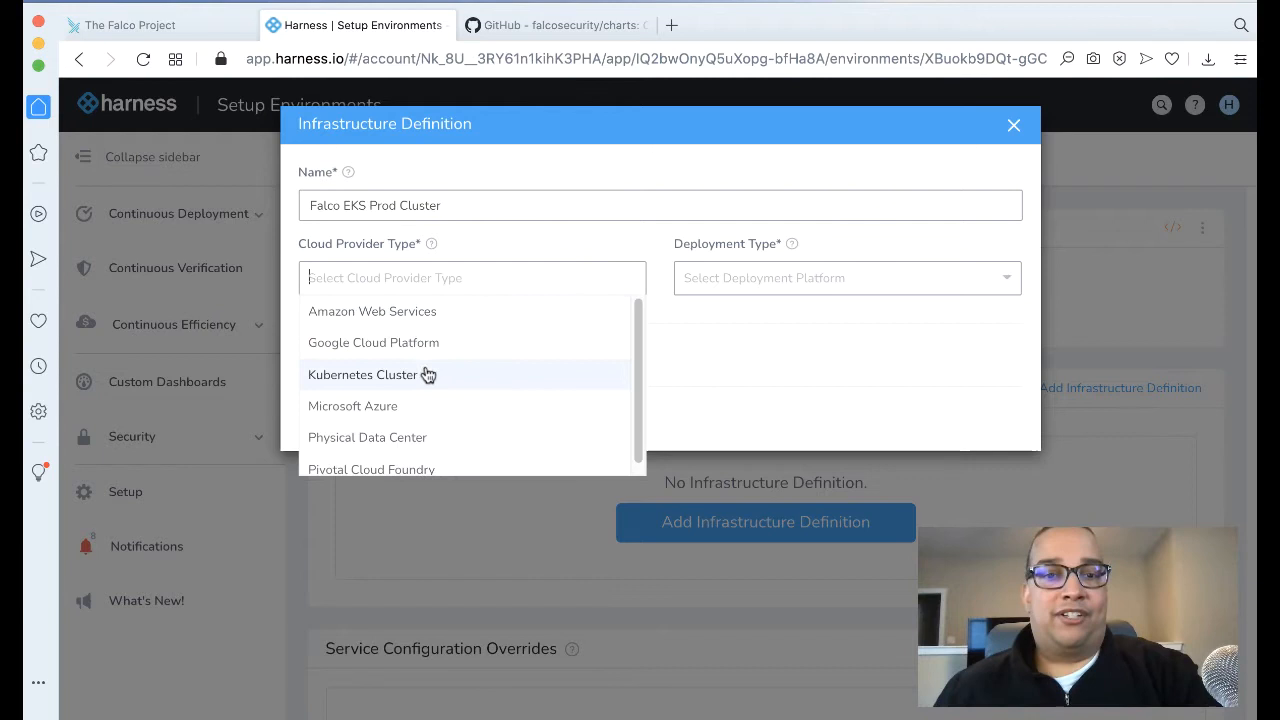
left_click(364, 376)
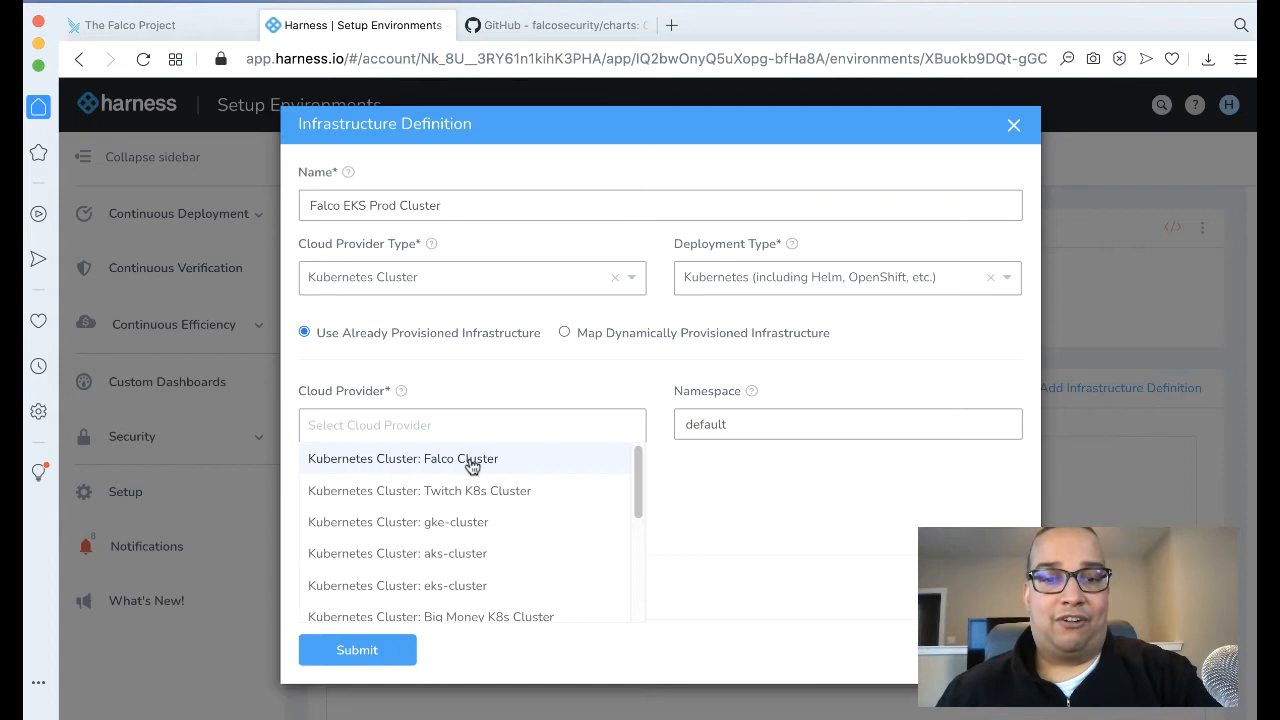
left_click(416, 458)
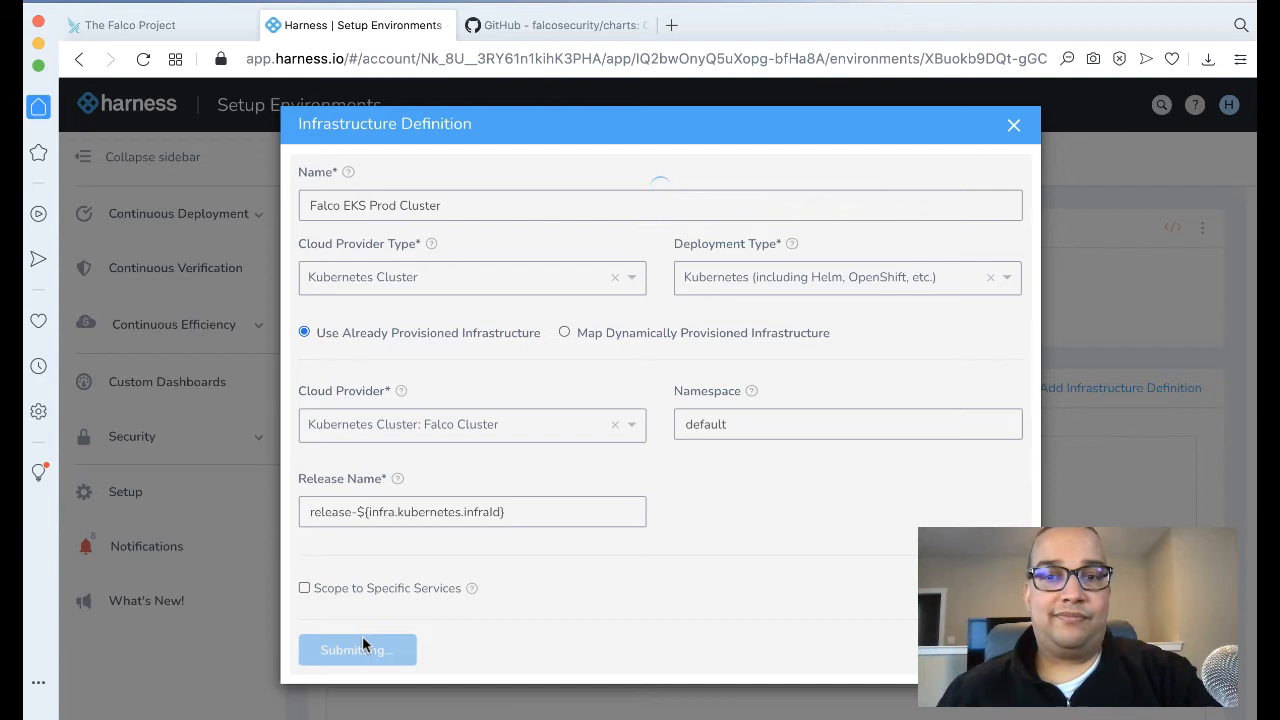
left_click(356, 648)
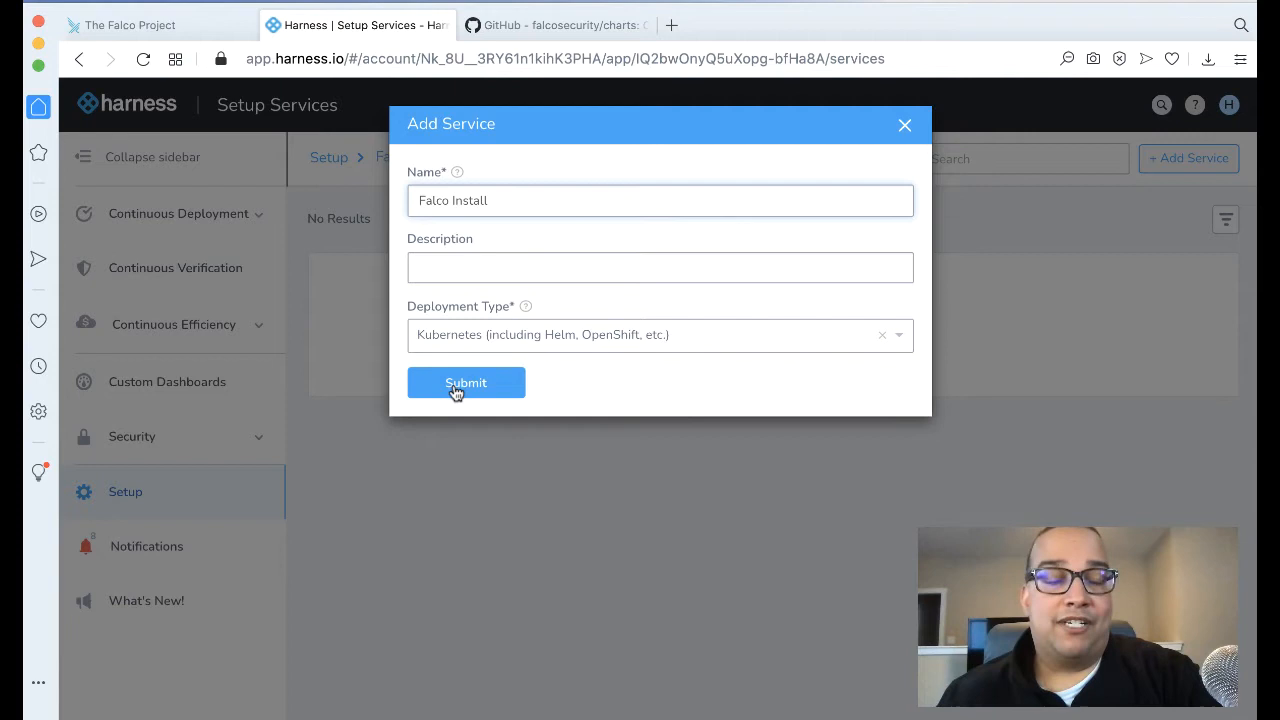
Step: Submit the Falco Install service, check the Falco chart on GitHub, and return to the service page
left_click(464, 382)
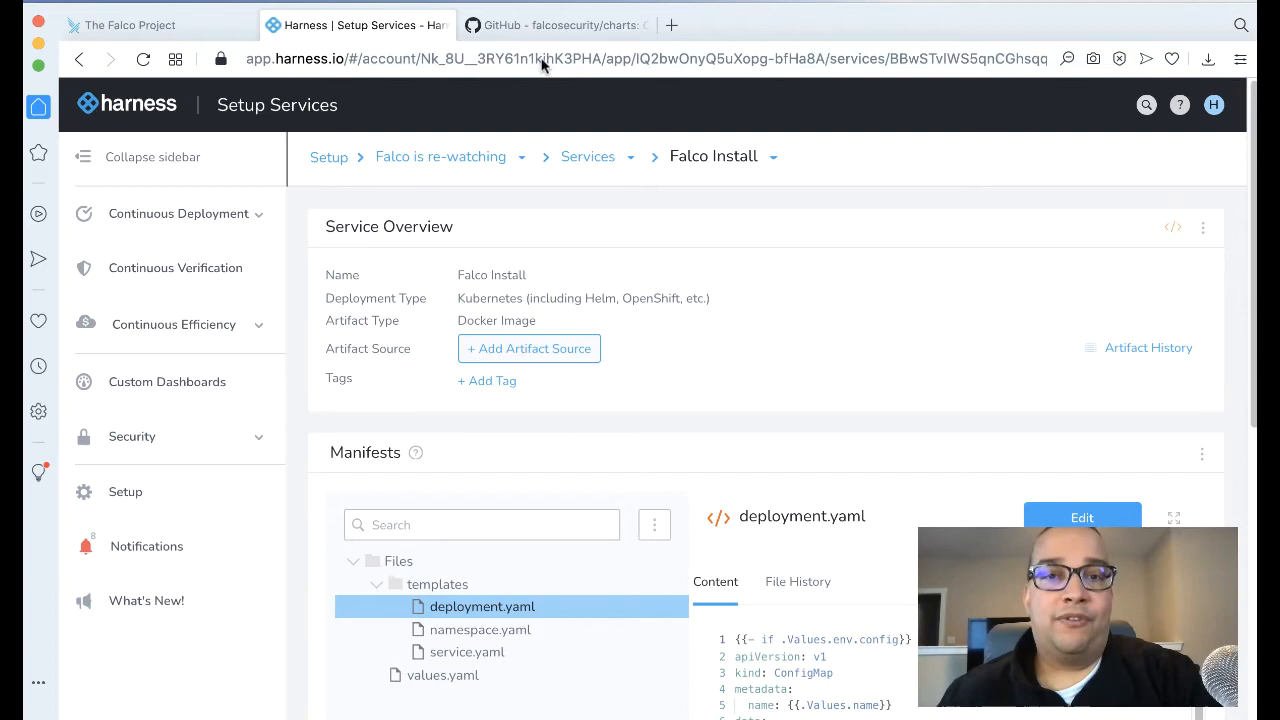
left_click(556, 24)
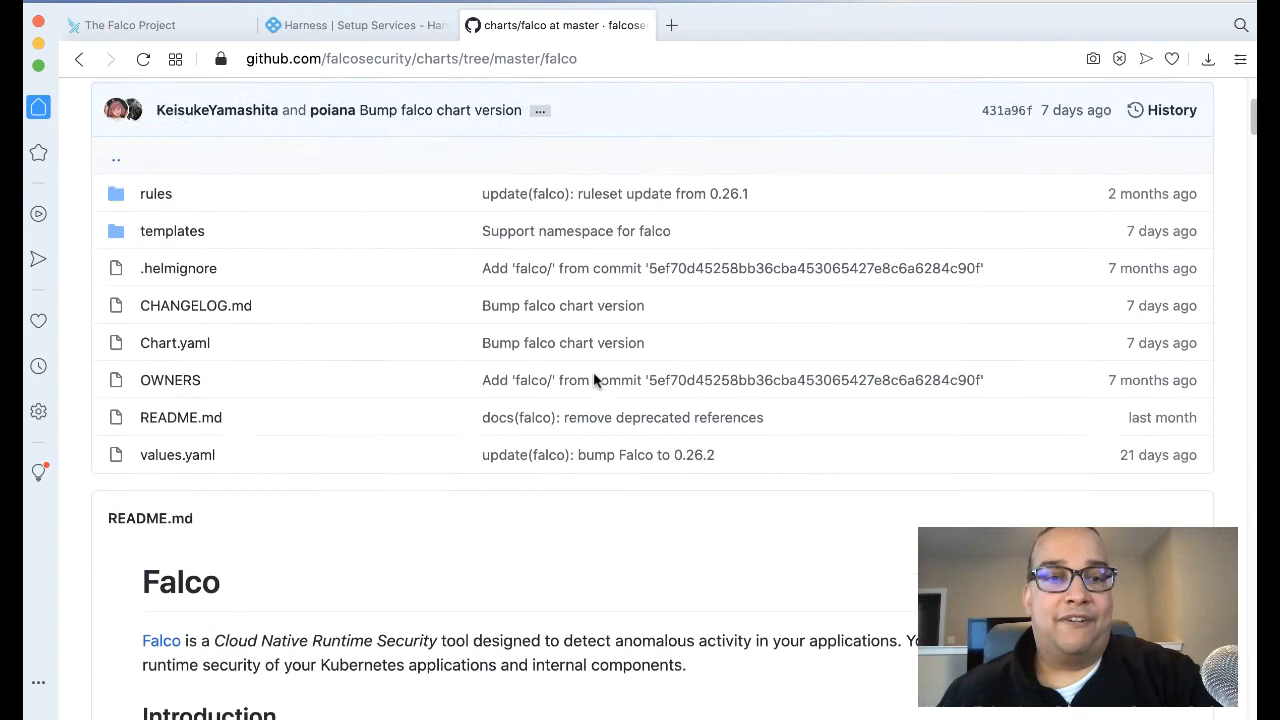
left_click(356, 24)
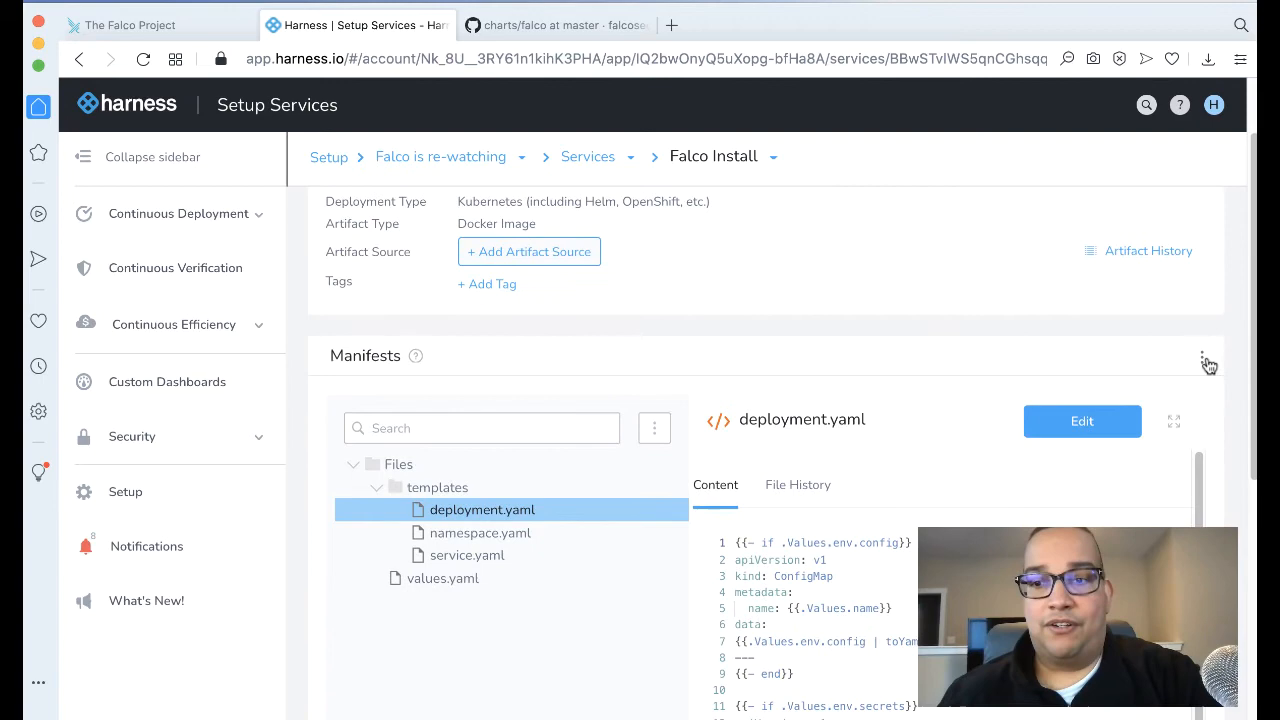
Step: Set Remote Manifests to Helm Chart from Source Repository, Falco repo on master, path falco, and submit
left_click(1208, 360)
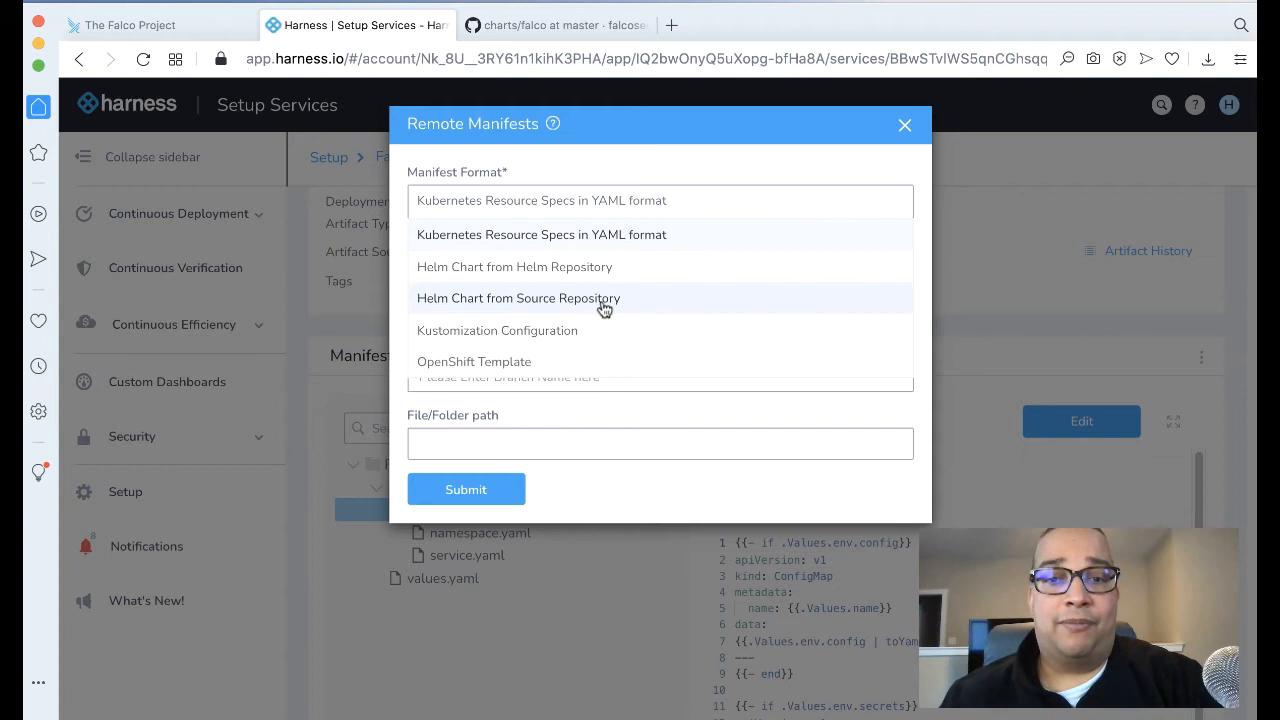
left_click(518, 298)
type("master")
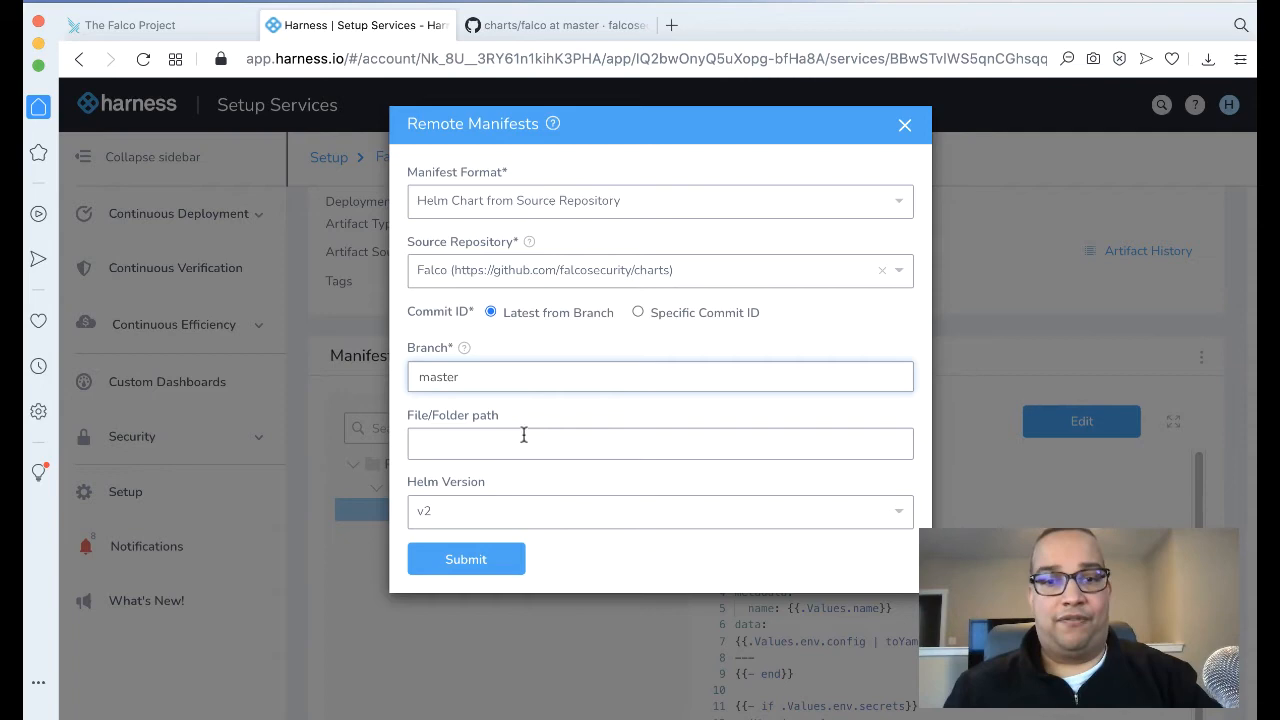
type("falco")
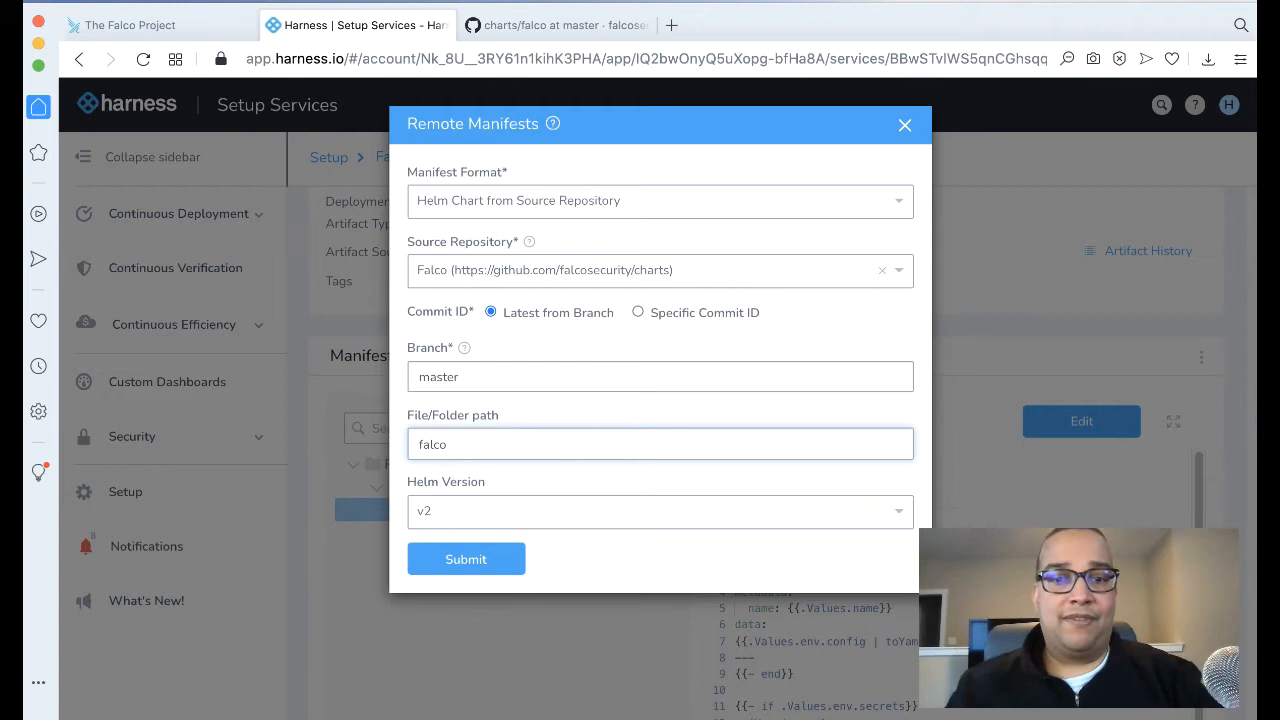
left_click(464, 558)
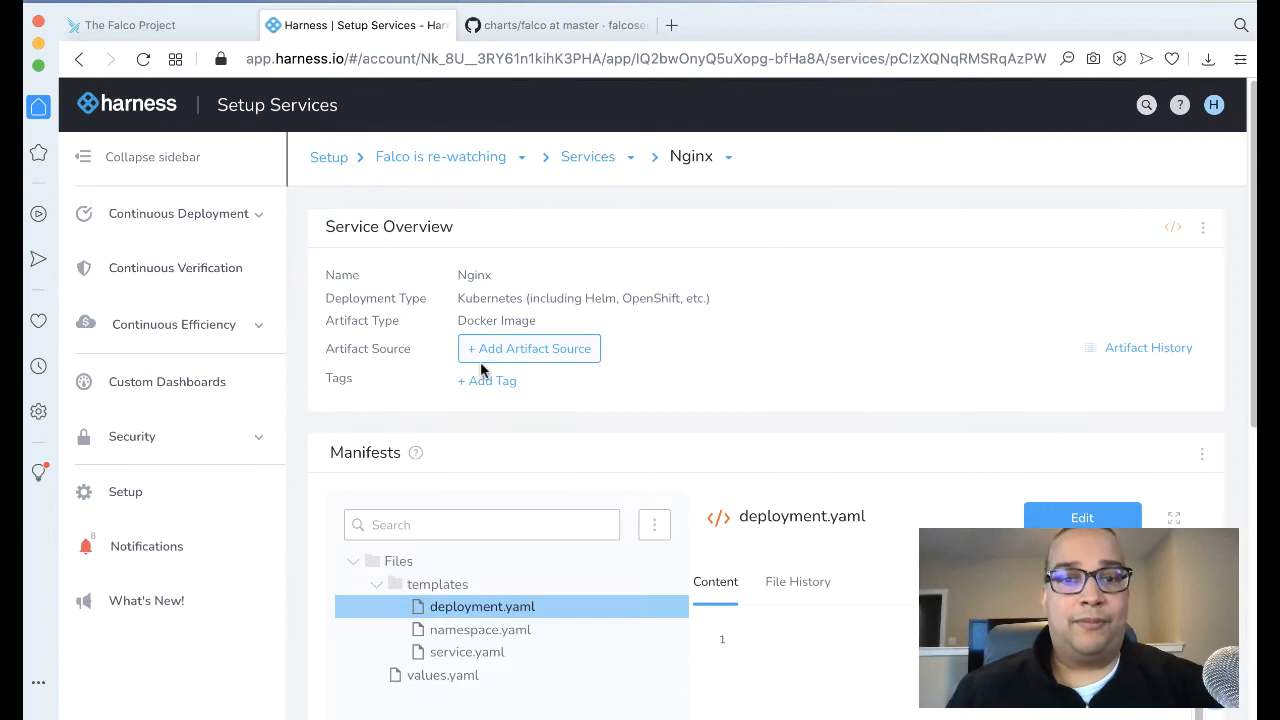
Step: Add a Docker Registry artifact source on Harness Docker Hub for library/nginx and submit
left_click(528, 348)
type("library/nginx")
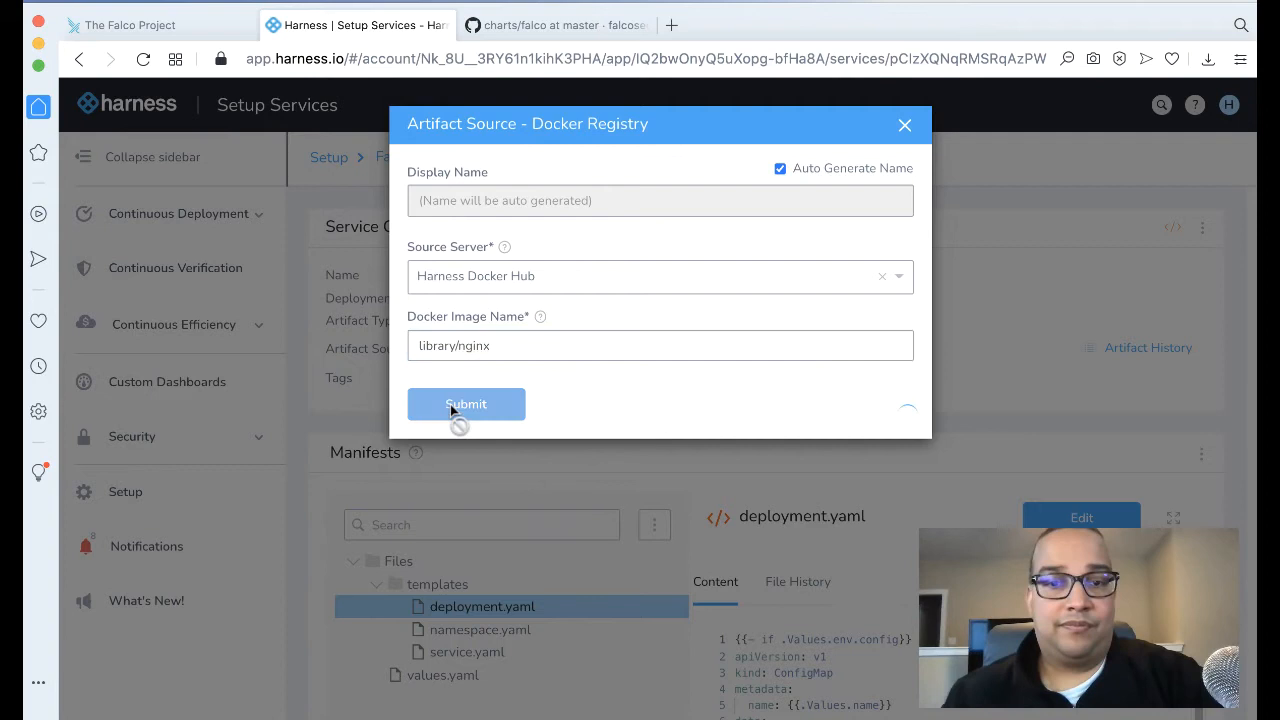
left_click(466, 404)
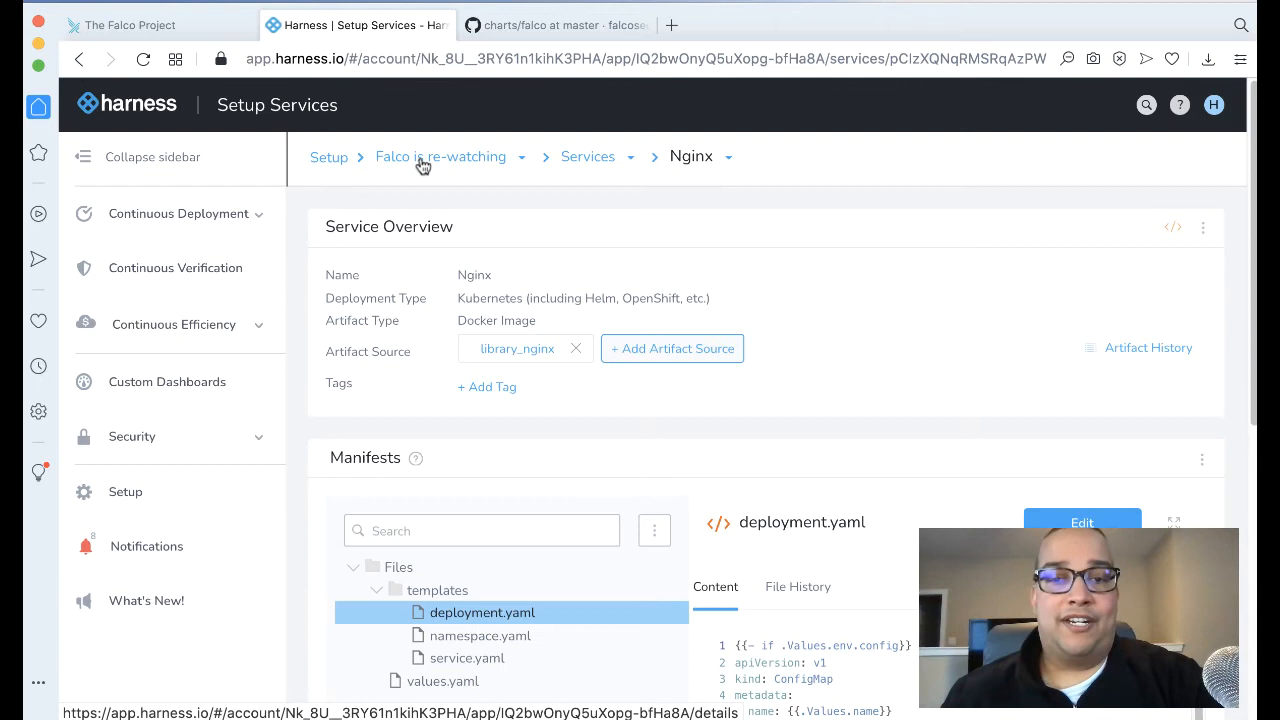
Step: Add rolling-deployment workflows Install Falco and Deploy Nginx for the Falco EKS Cluster environment
left_click(440, 156)
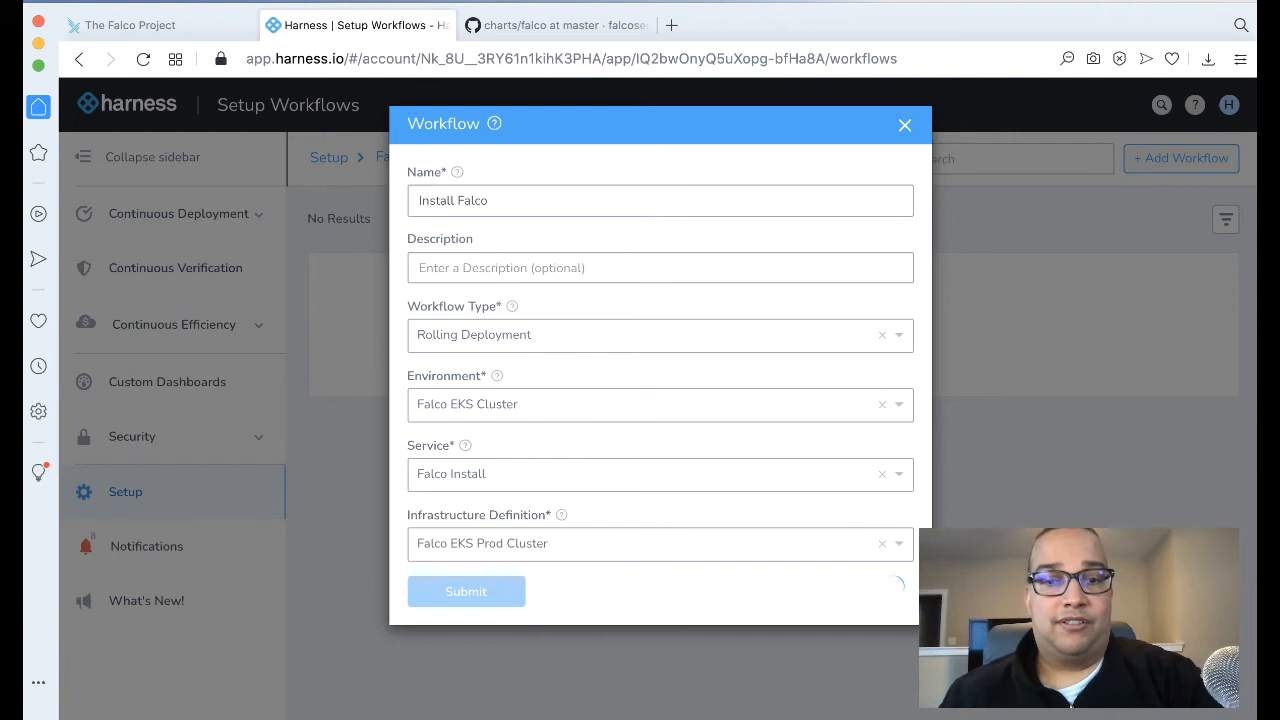
left_click(466, 592)
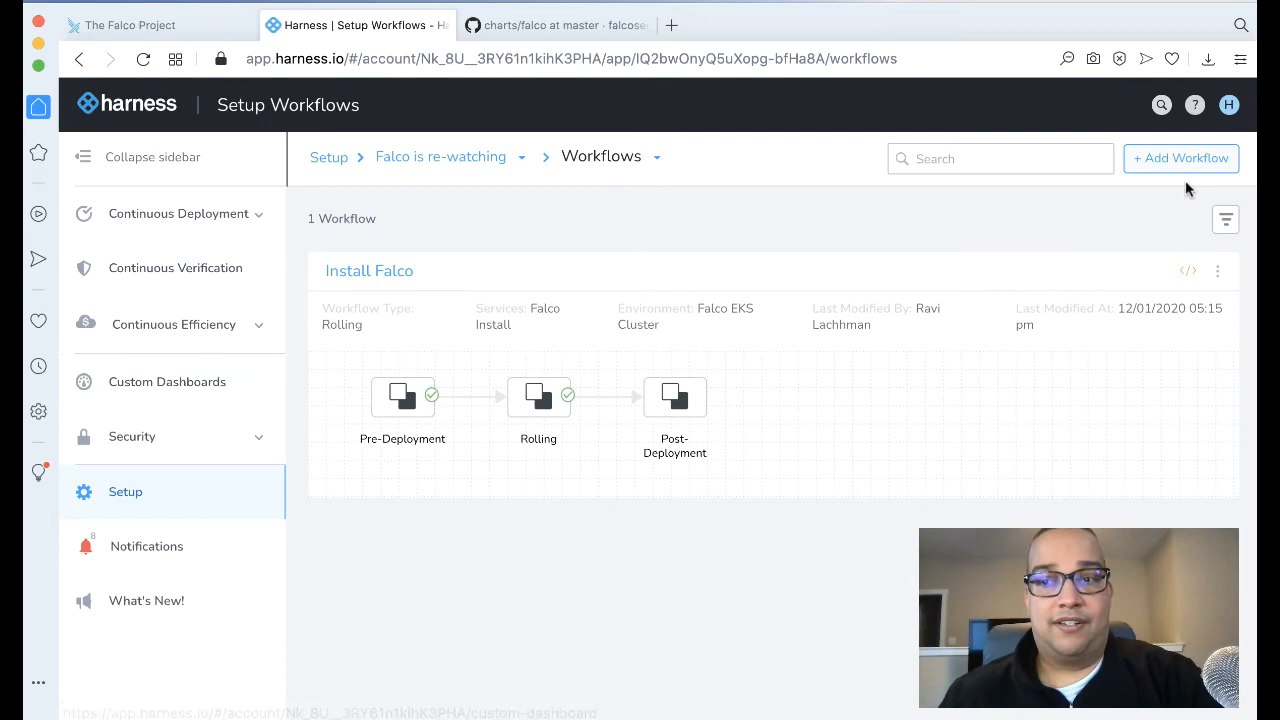
left_click(1180, 158)
type("Deploy Nginx")
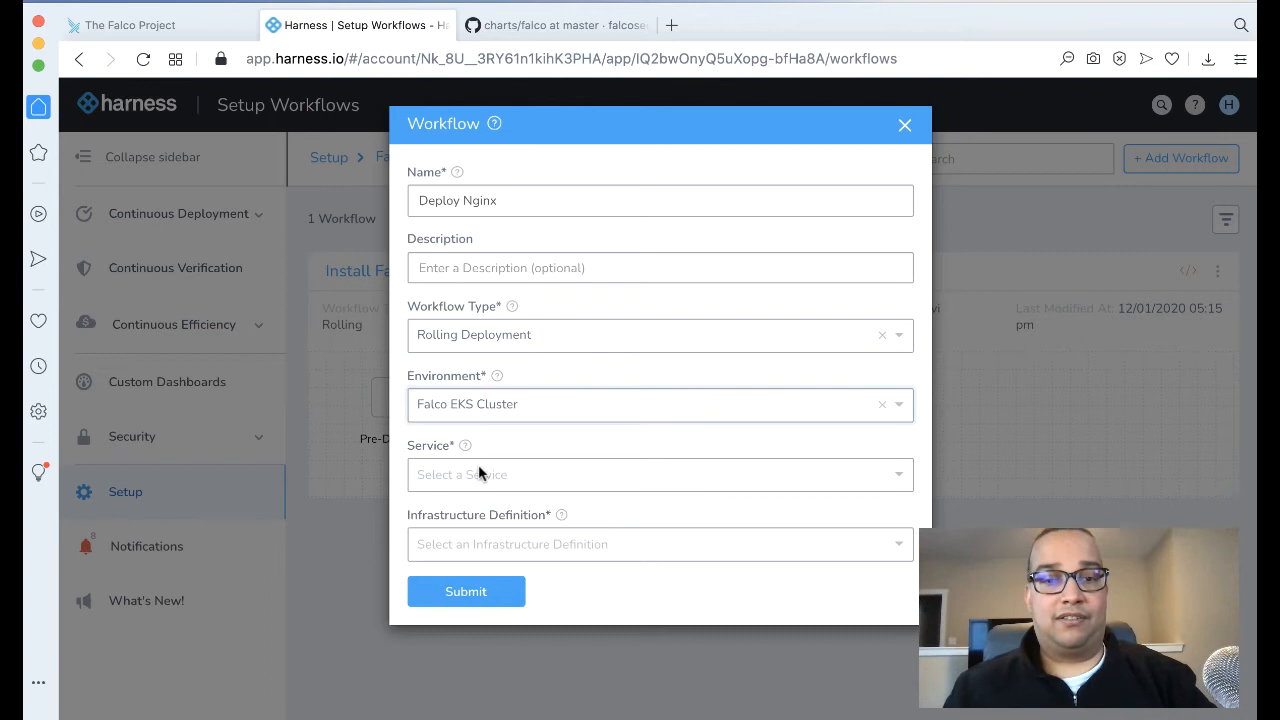
left_click(464, 592)
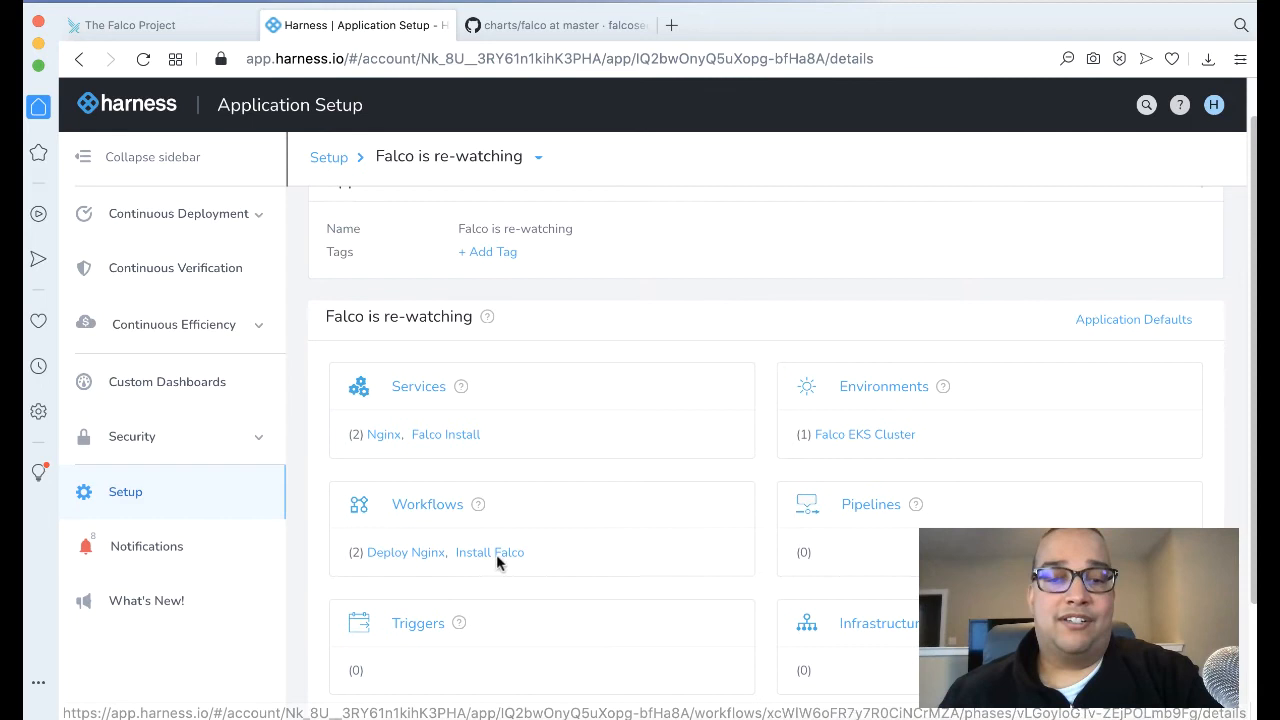
Step: Create FalcoPipeline with stages Install Falco then Deploy Nginx
left_click(870, 504)
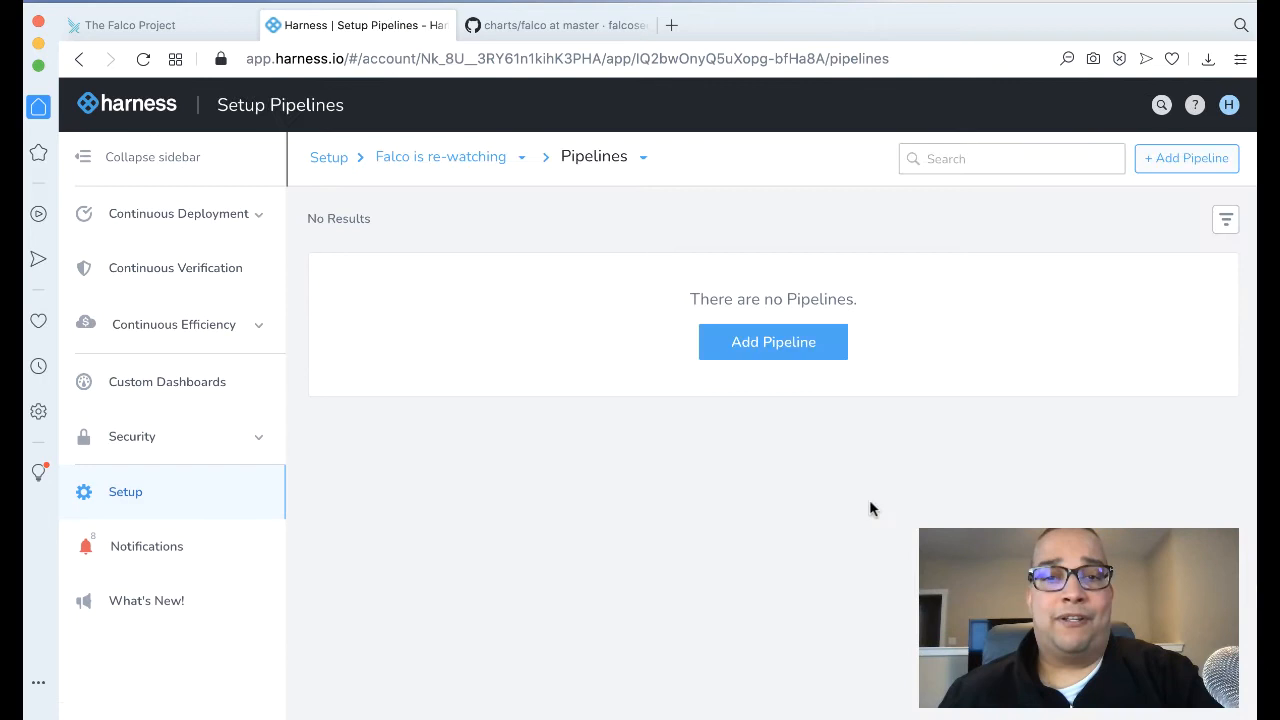
type("FalcoPipel")
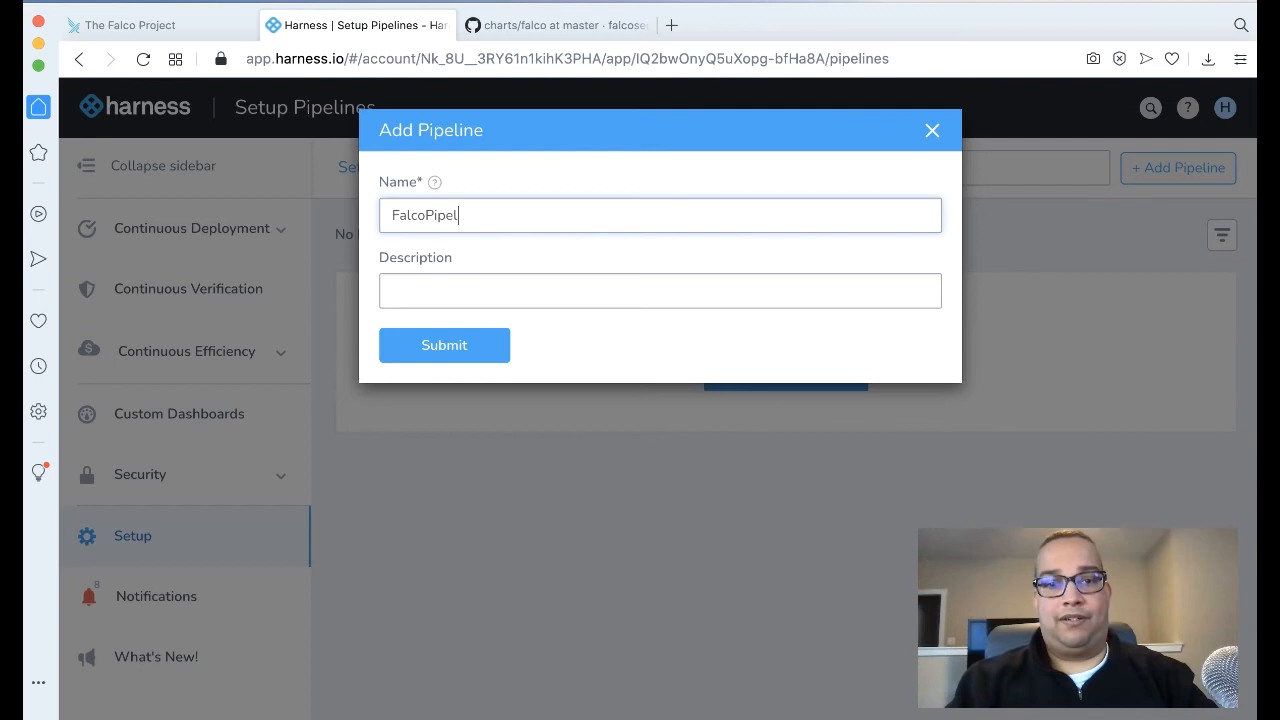
left_click(444, 344)
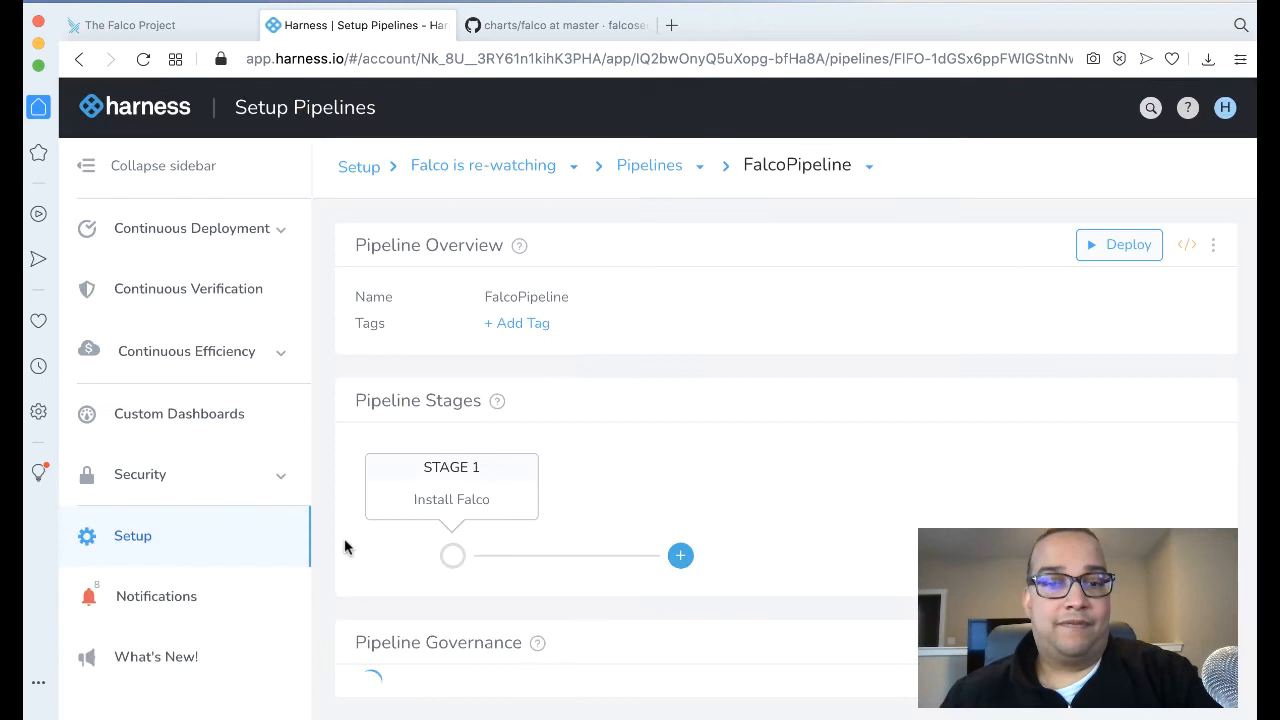
left_click(680, 556)
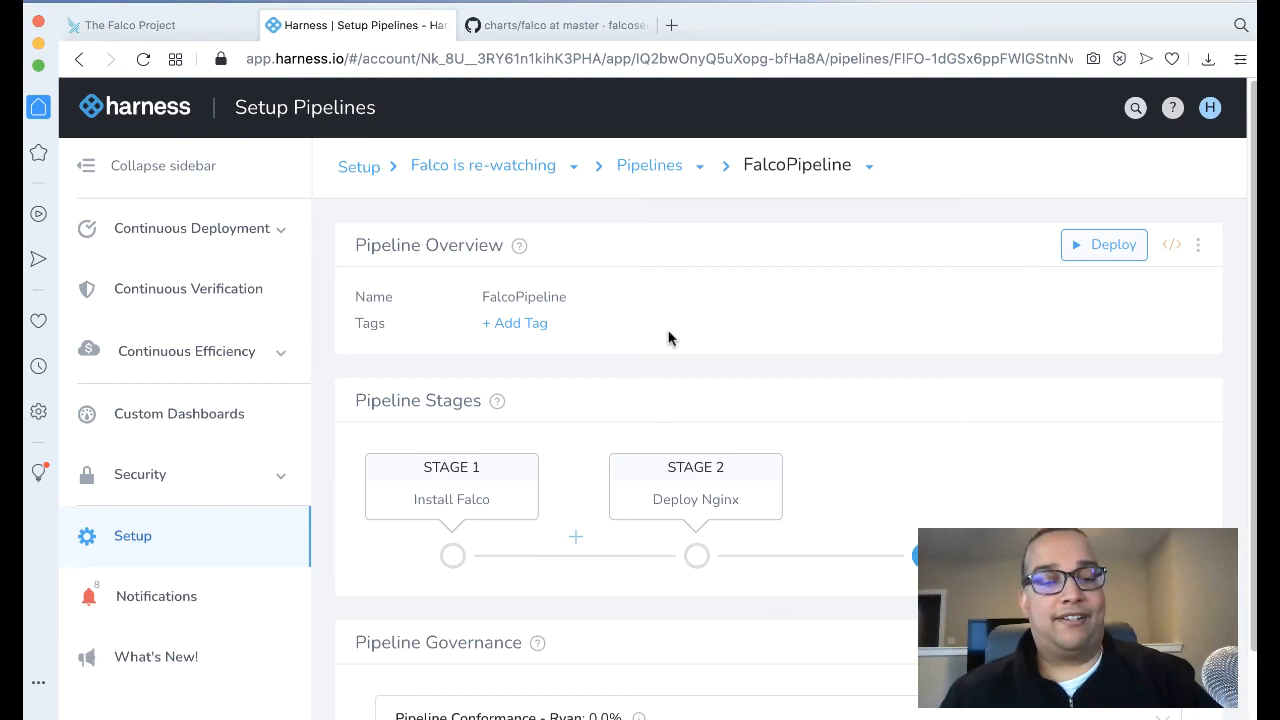
Step: Deploy FalcoPipeline with Nginx Tag# latest and the note Go for gold!
left_click(190, 228)
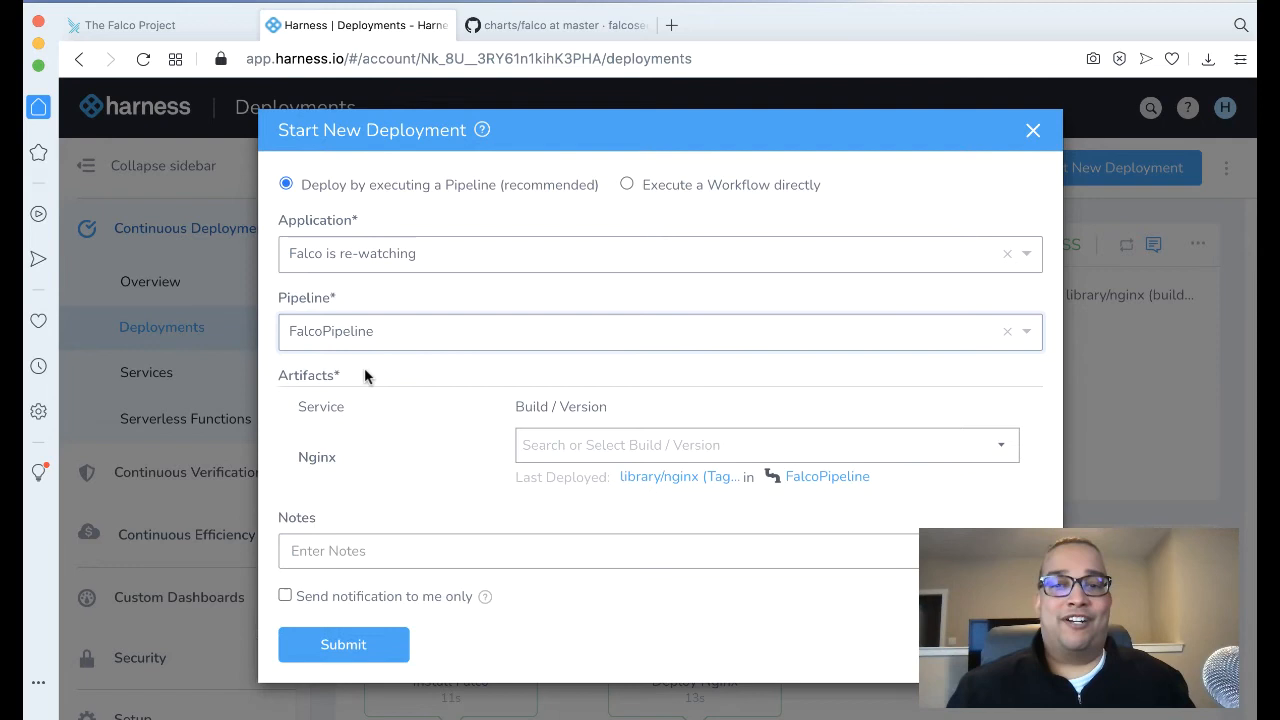
left_click(768, 444)
type("Go for gold!")
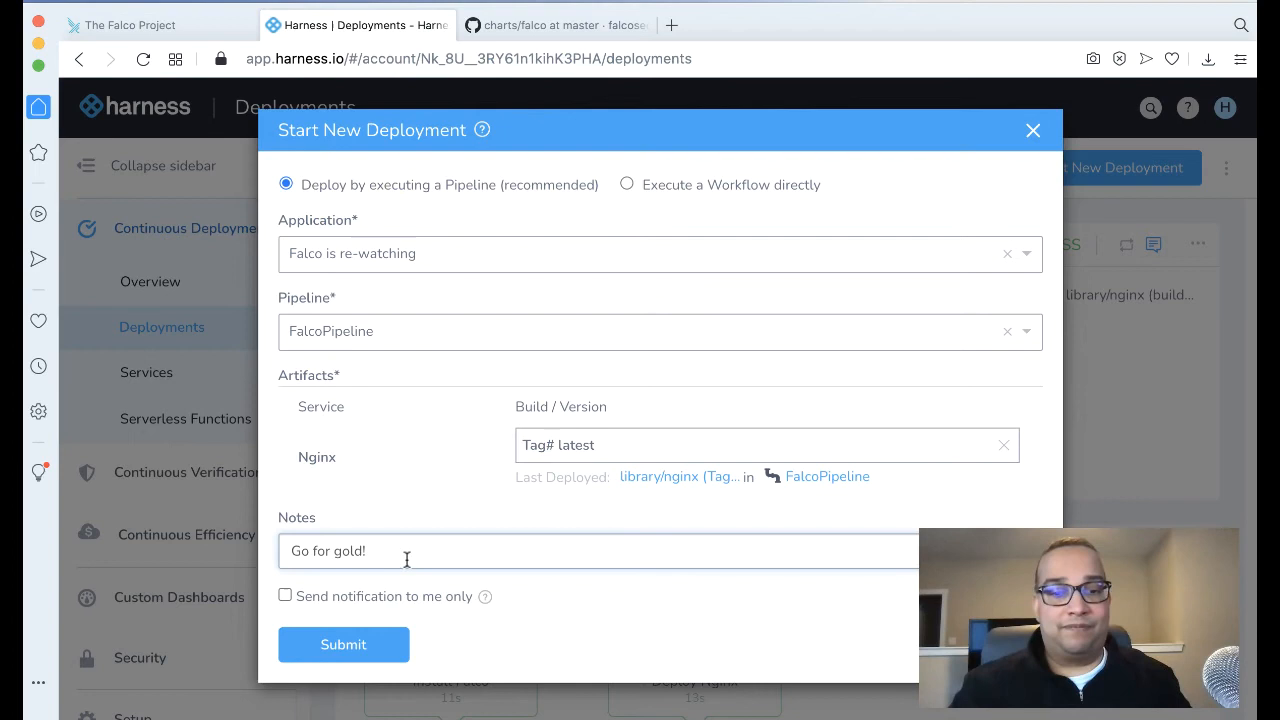
left_click(344, 644)
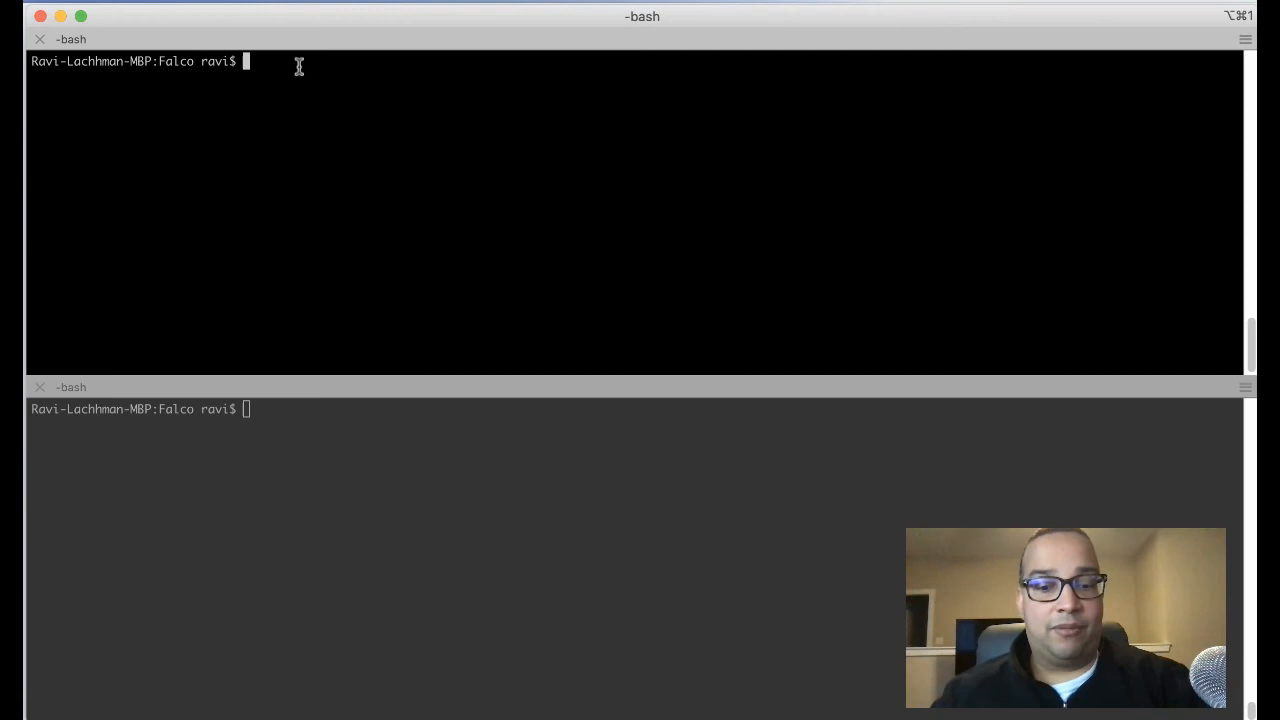
Step: Run kubectl get pod -o wide to confirm all pods are Running
type("kubectl get pod -o wide")
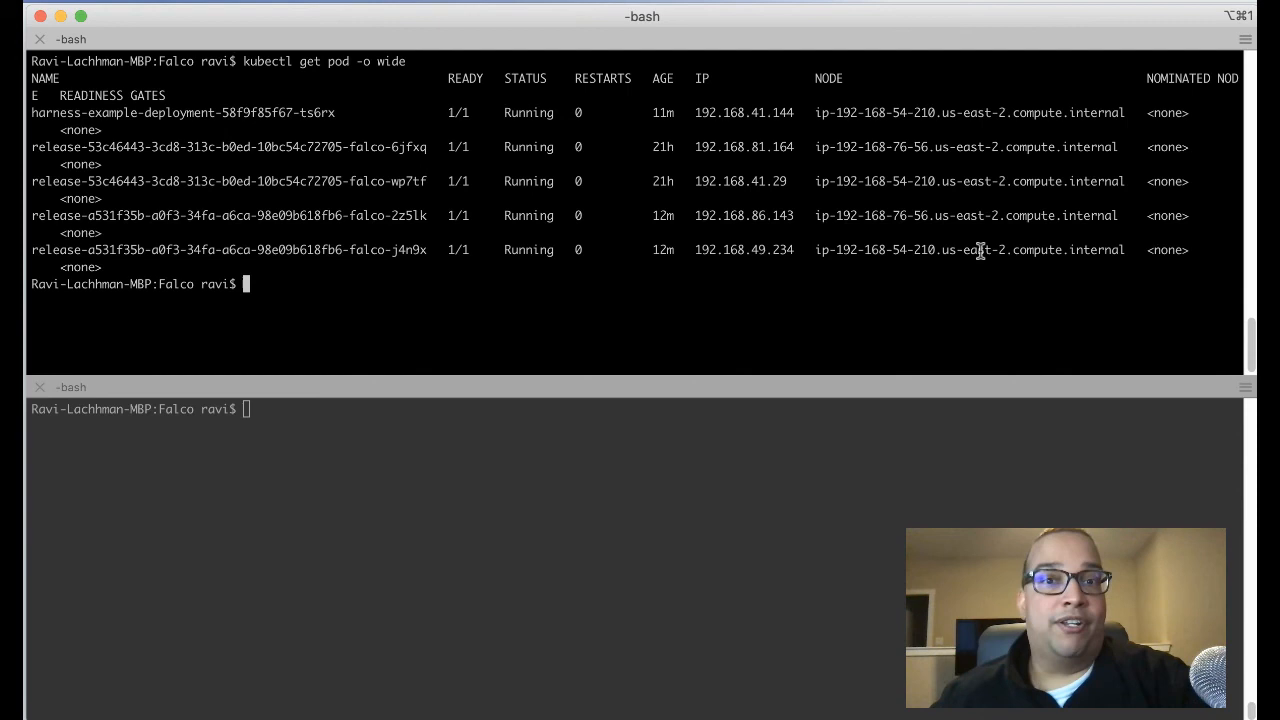
mouse_move(448, 300)
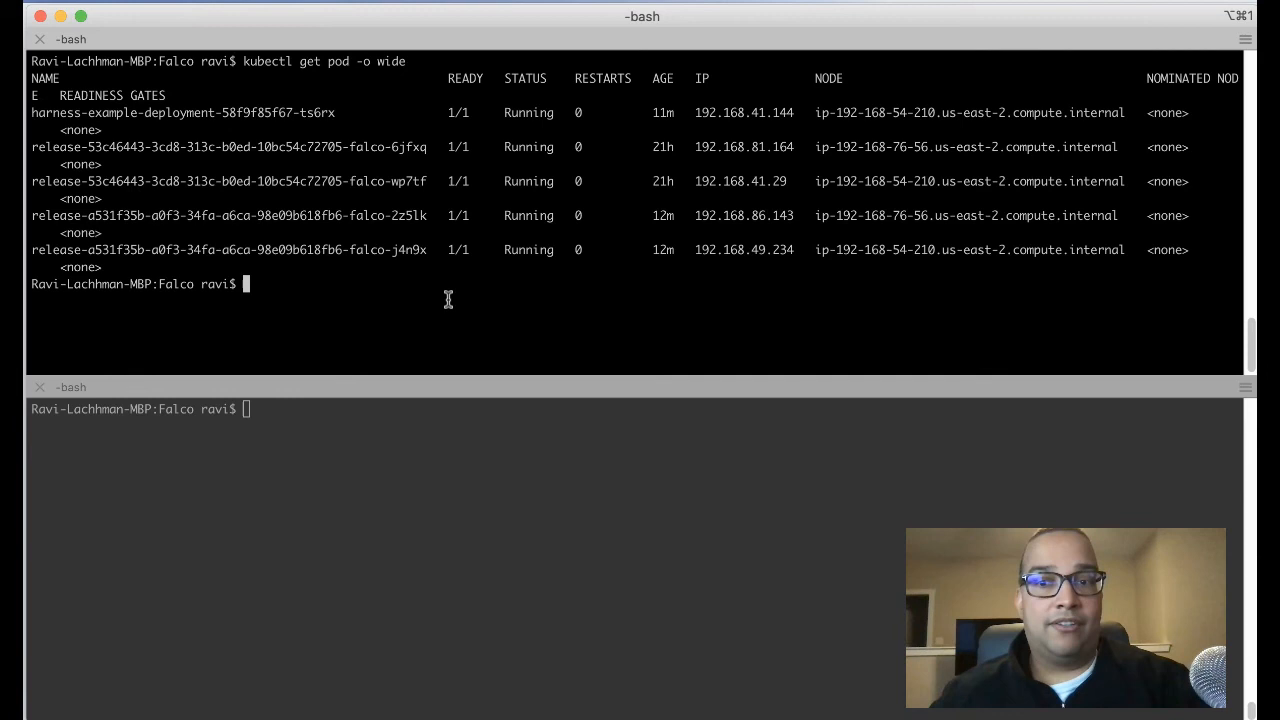
double_click(228, 248)
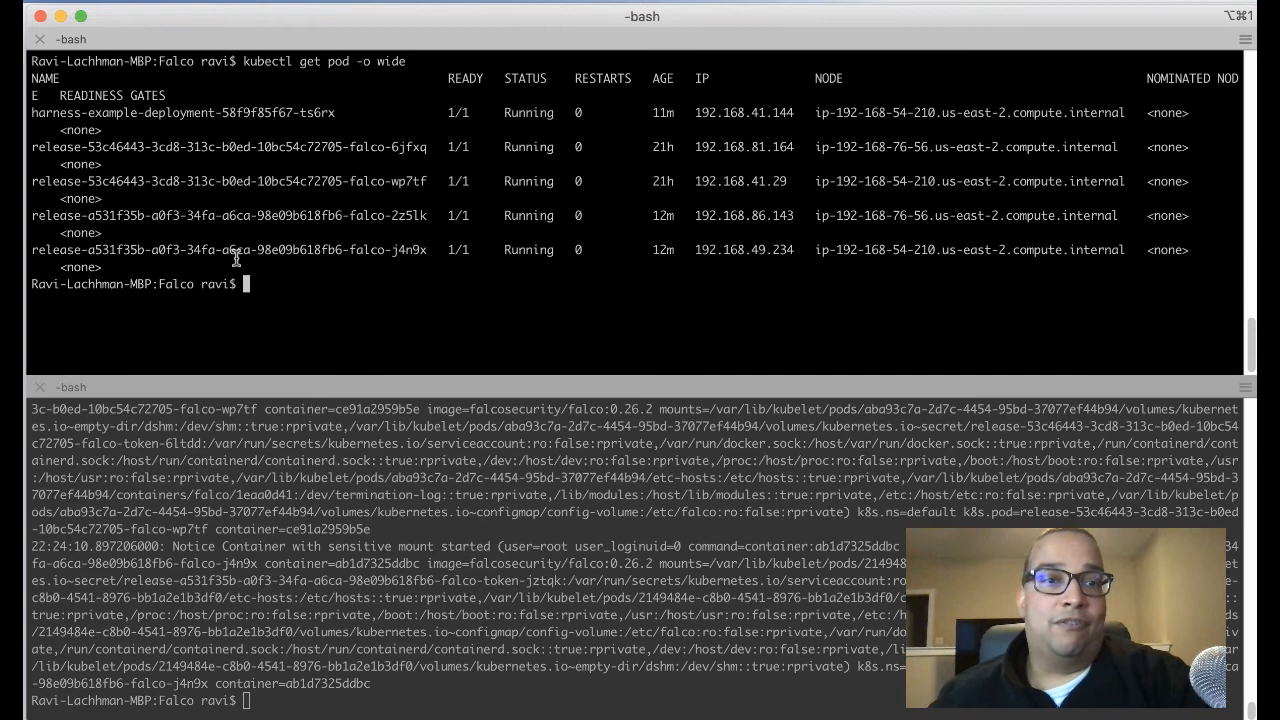
Step: Exec a bash shell into harness-example-deployment-58f9f85f67-ts6rx and begin a cat command
double_click(150, 112)
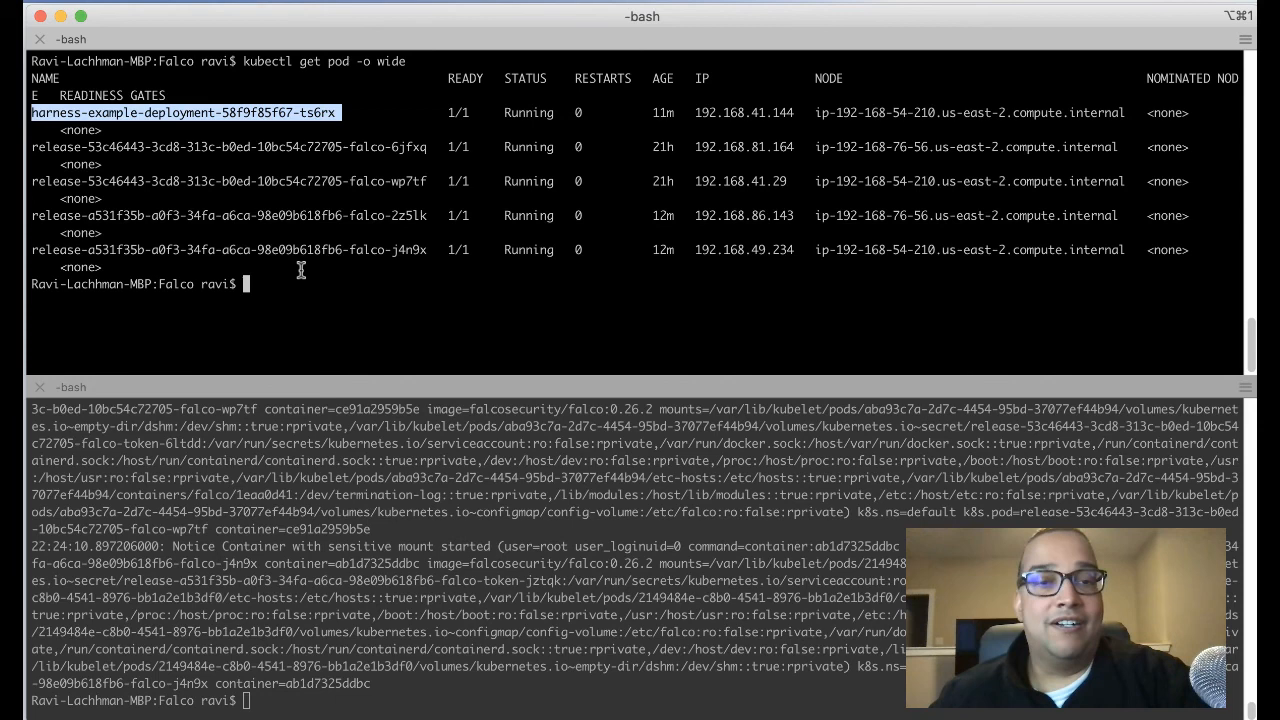
type("kubectl exec -it")
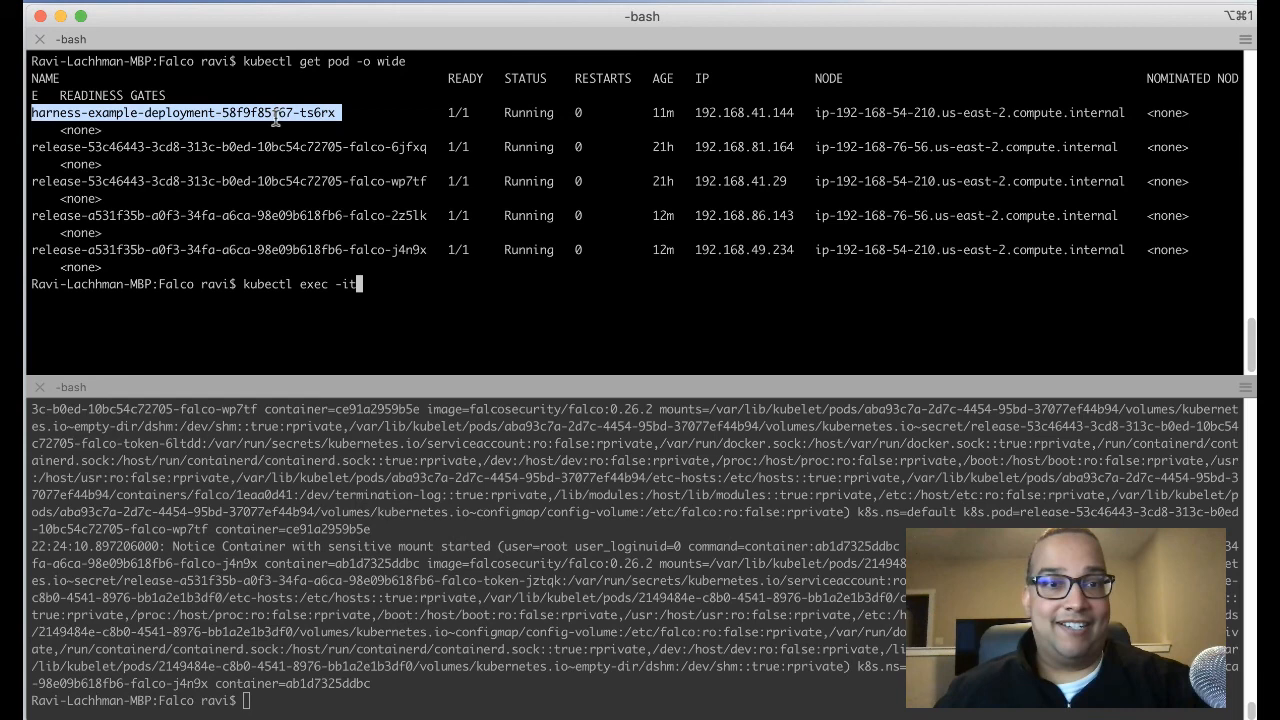
type("harness-example-deployment-58f9f85f67-ts6rx -- bash")
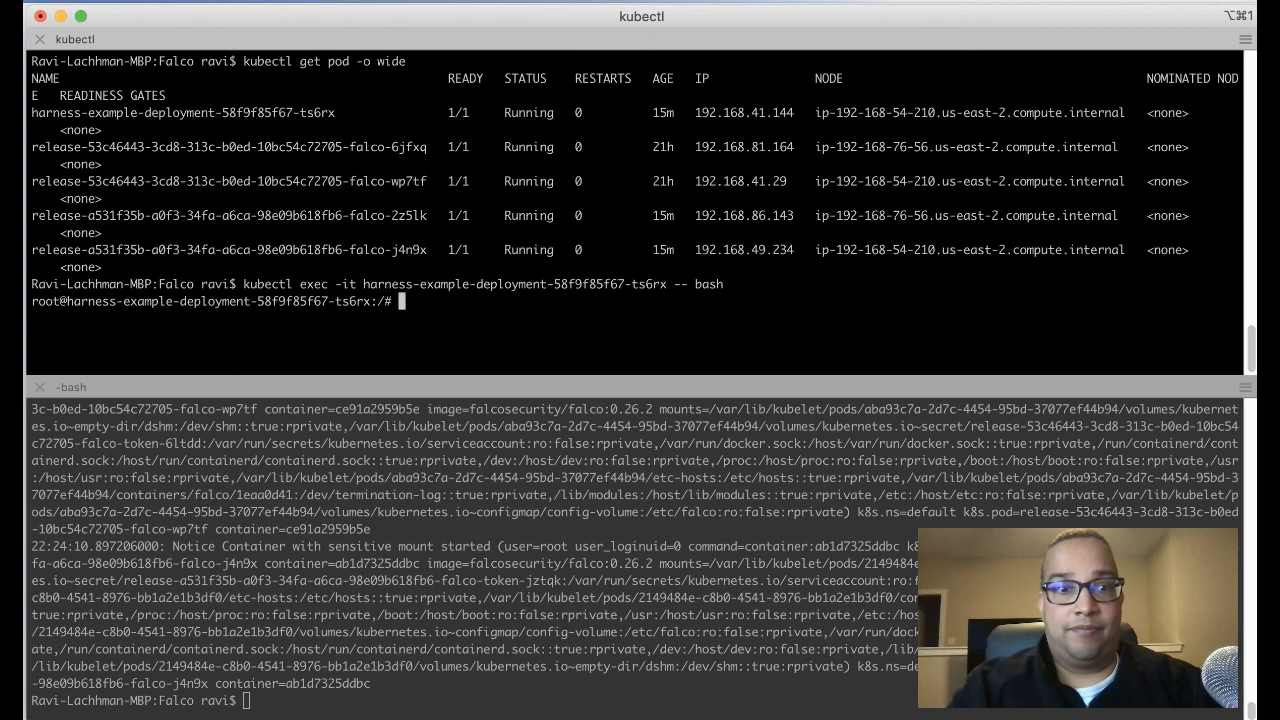
type("cat")
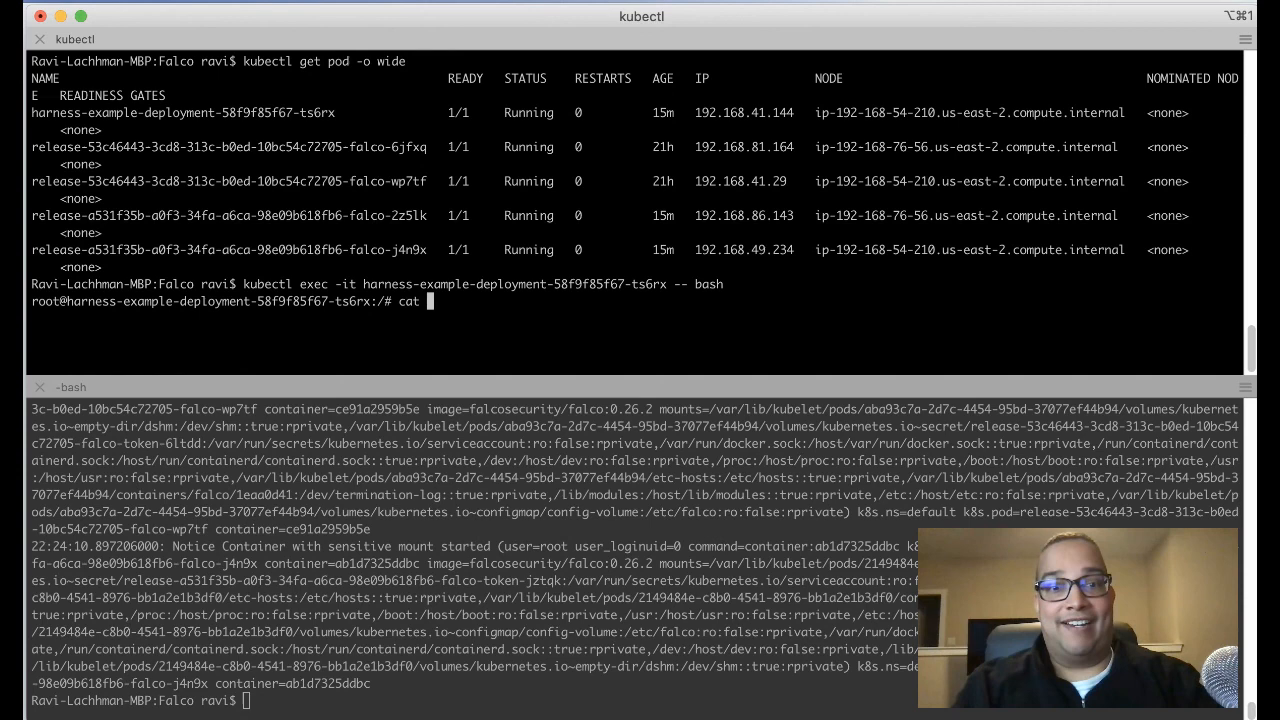